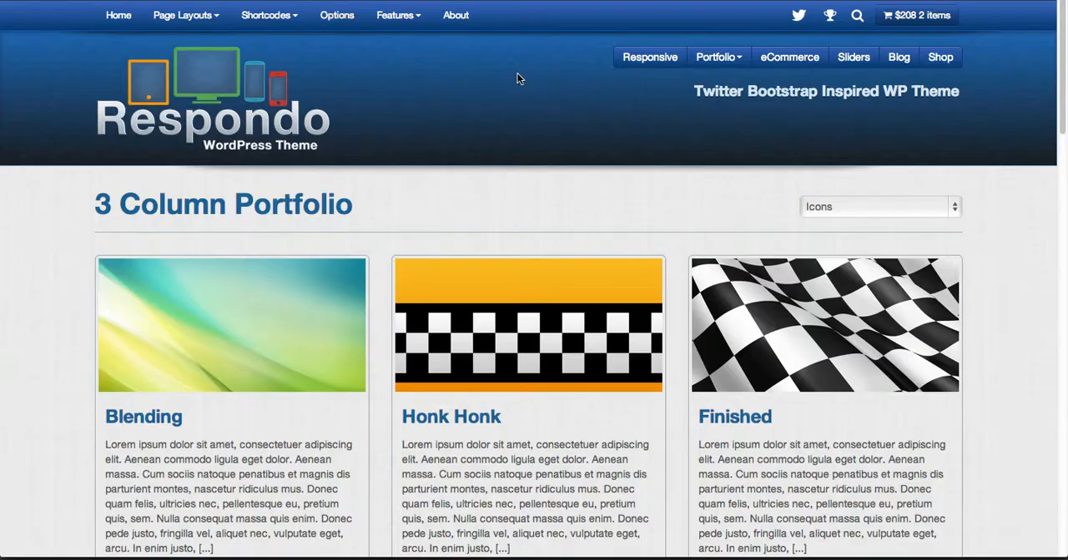
mouse_move(584, 90)
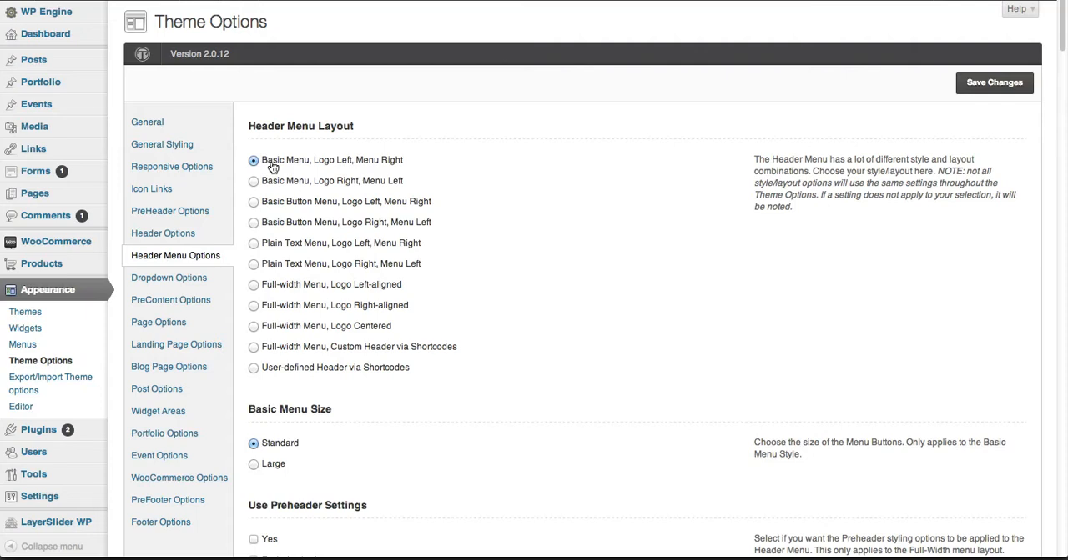
- Choose the 'Basic Menu, Logo Right, Menu Left' layout, save it and return to the header settings
click(253, 180)
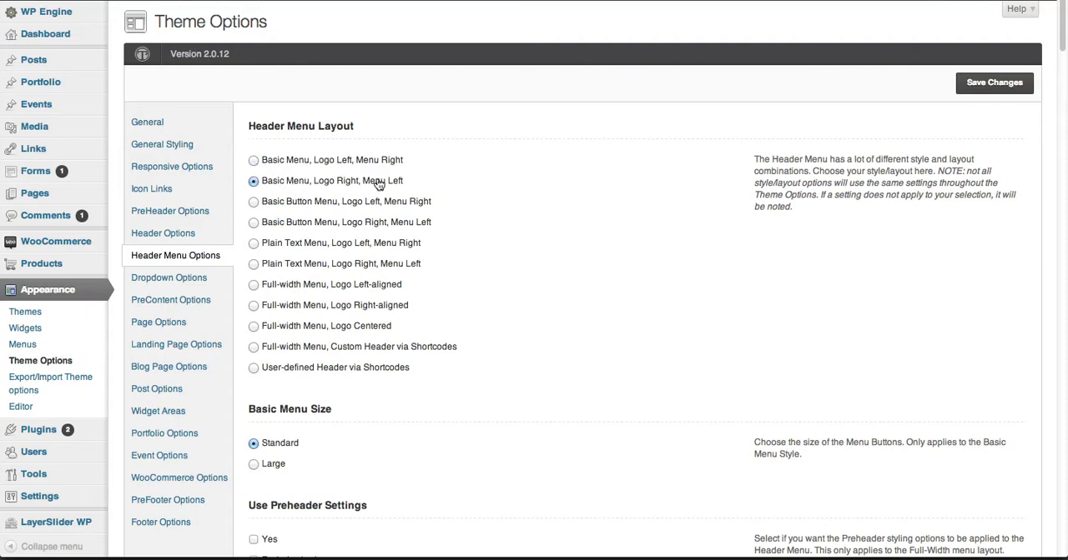
mouse_move(994, 83)
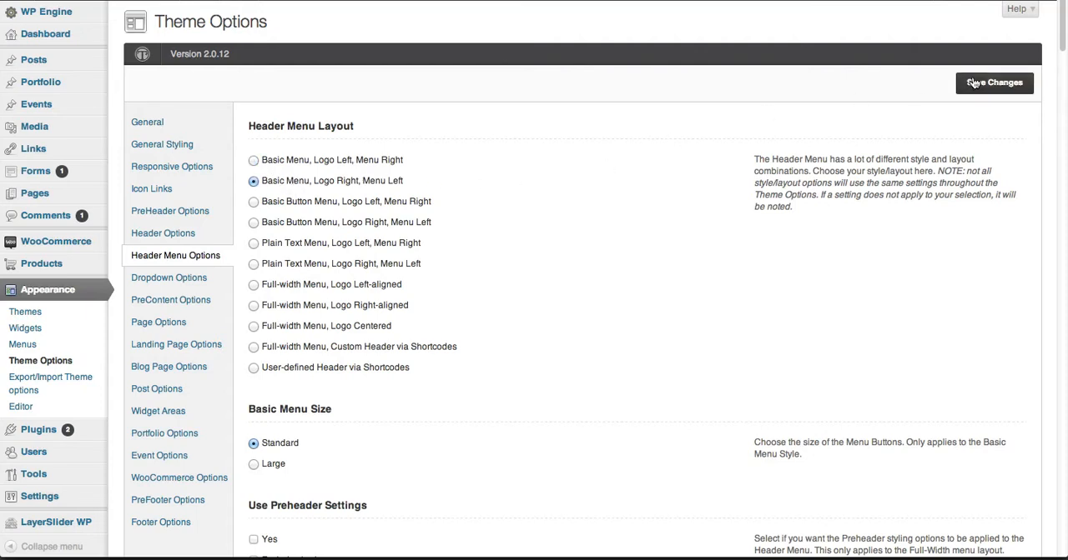
click(994, 84)
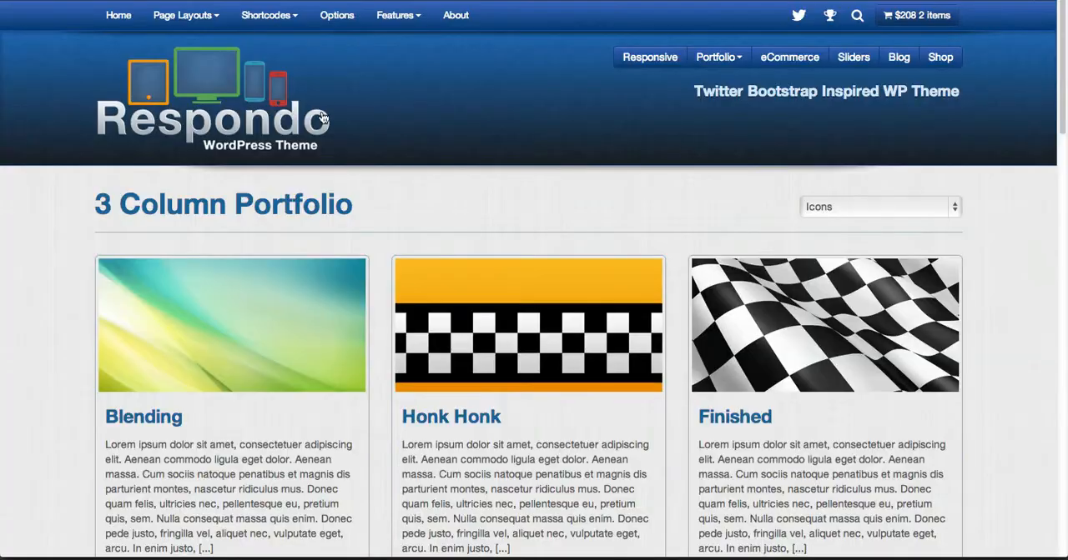
scroll(down, 3)
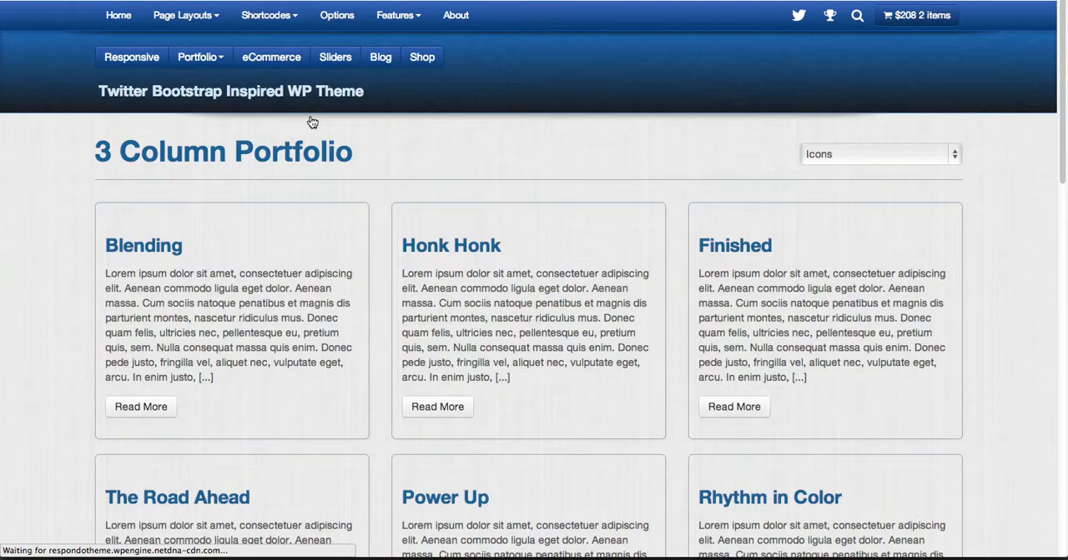
click(130, 57)
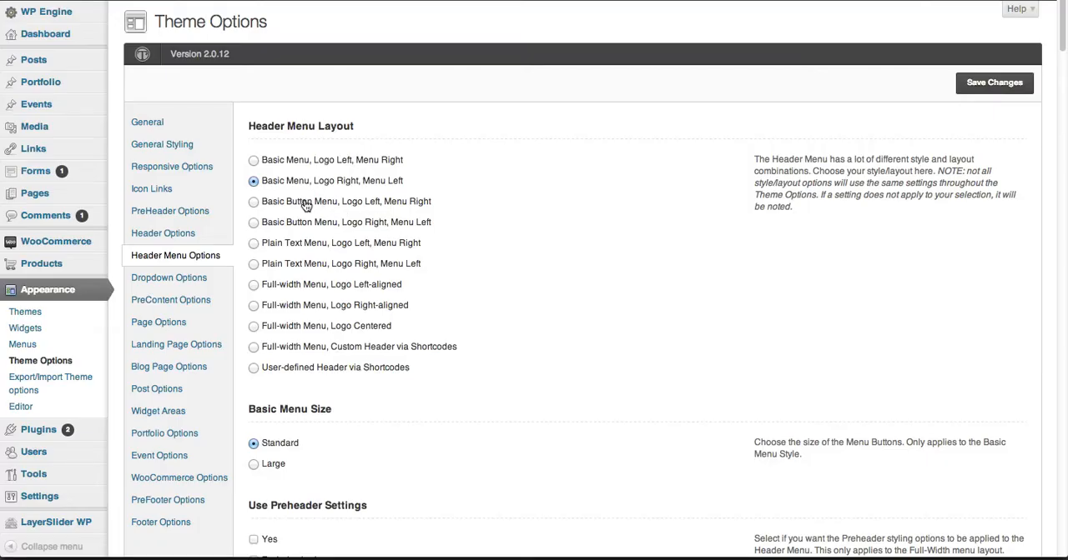
- Choose the 'Basic Button Menu, Logo Left, Menu Right' header layout
click(253, 200)
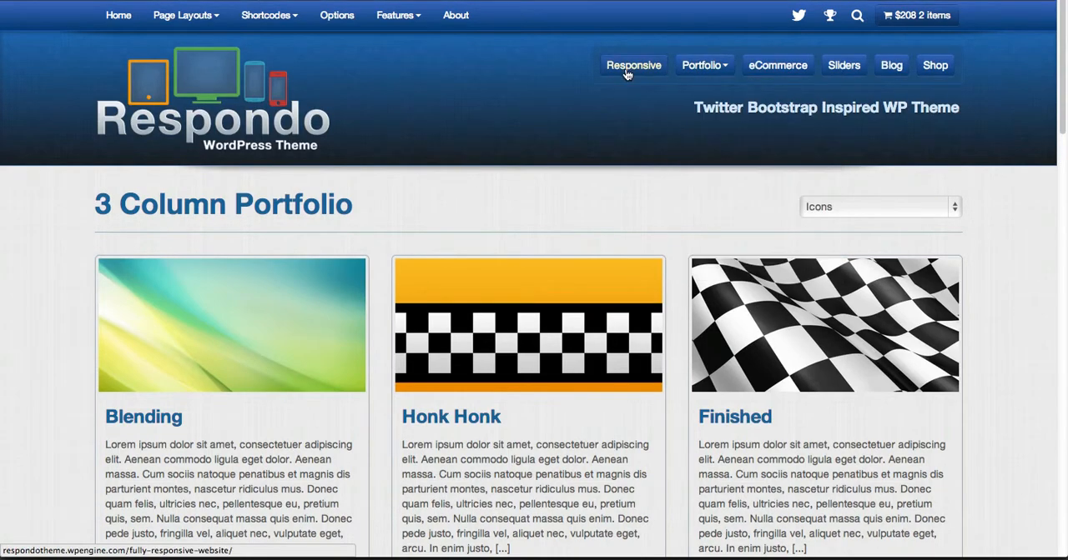
mouse_move(631, 83)
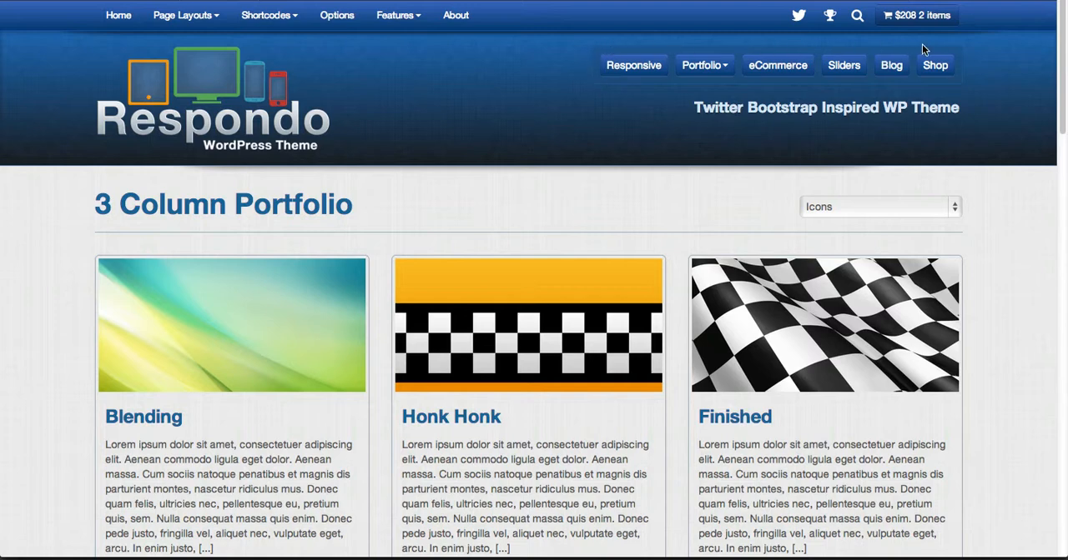
mouse_move(610, 95)
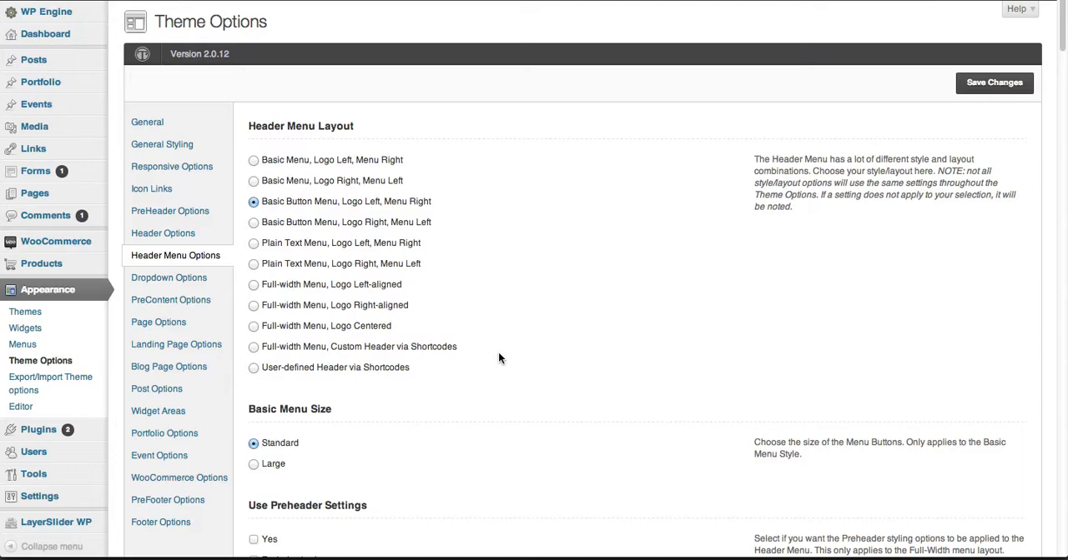
scroll(down, 3)
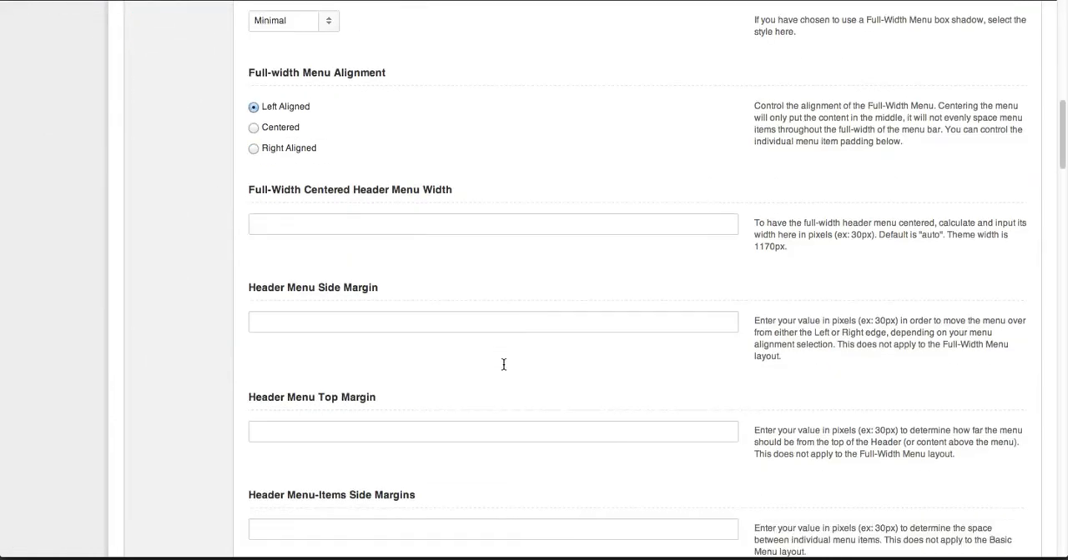
scroll(down, 3)
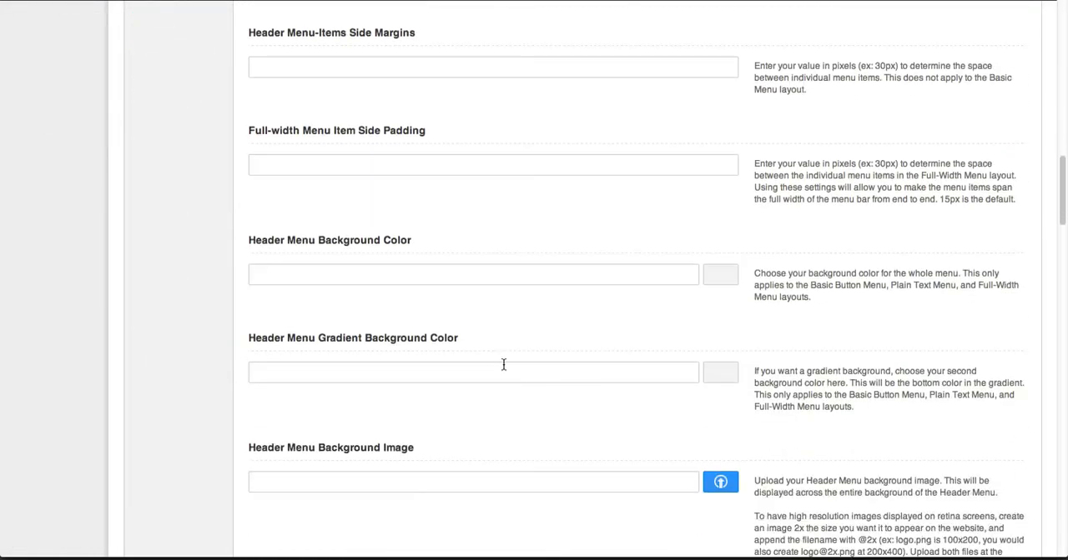
scroll(down, 3)
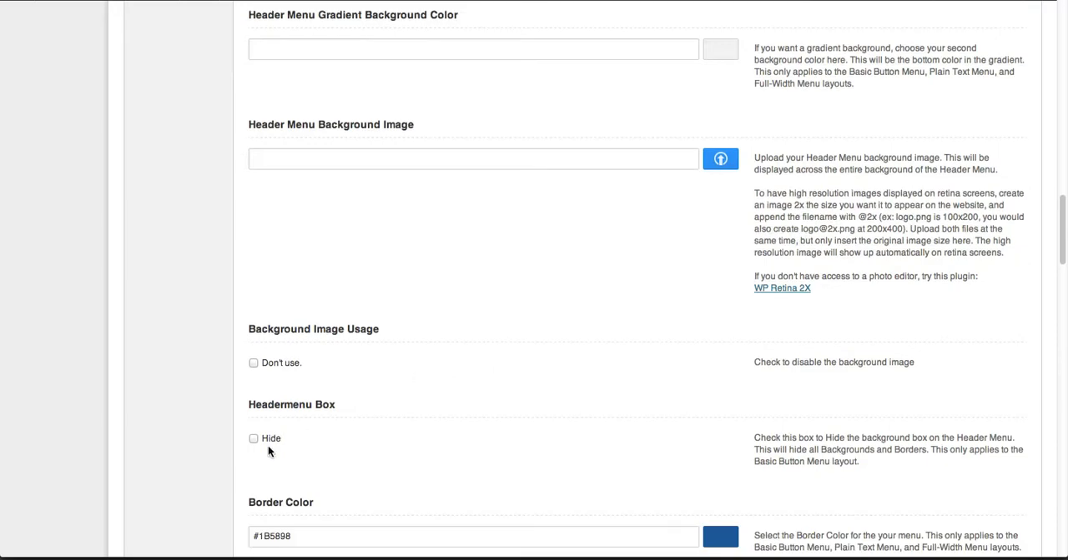
scroll(up, 3)
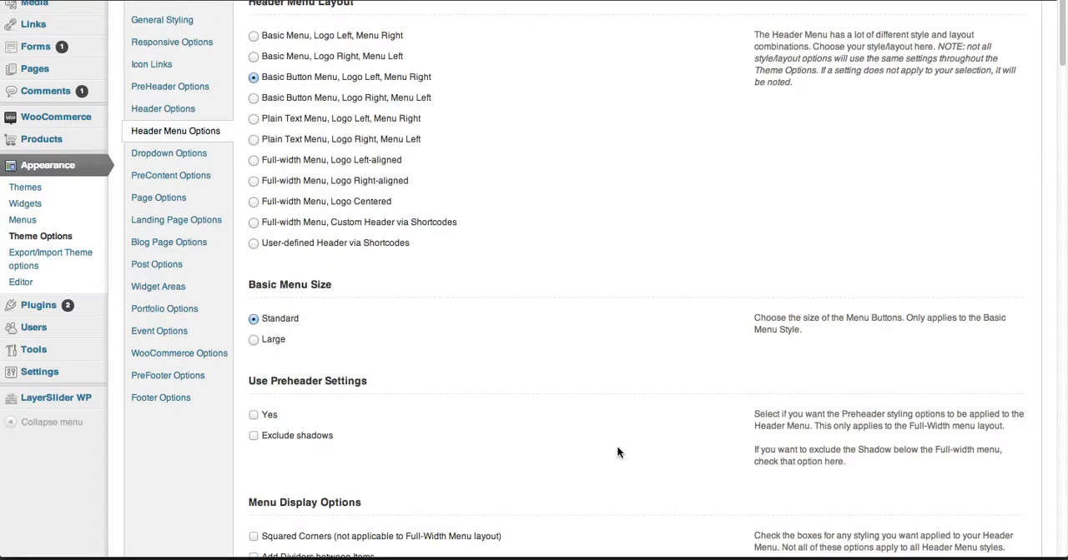
scroll(up, 3)
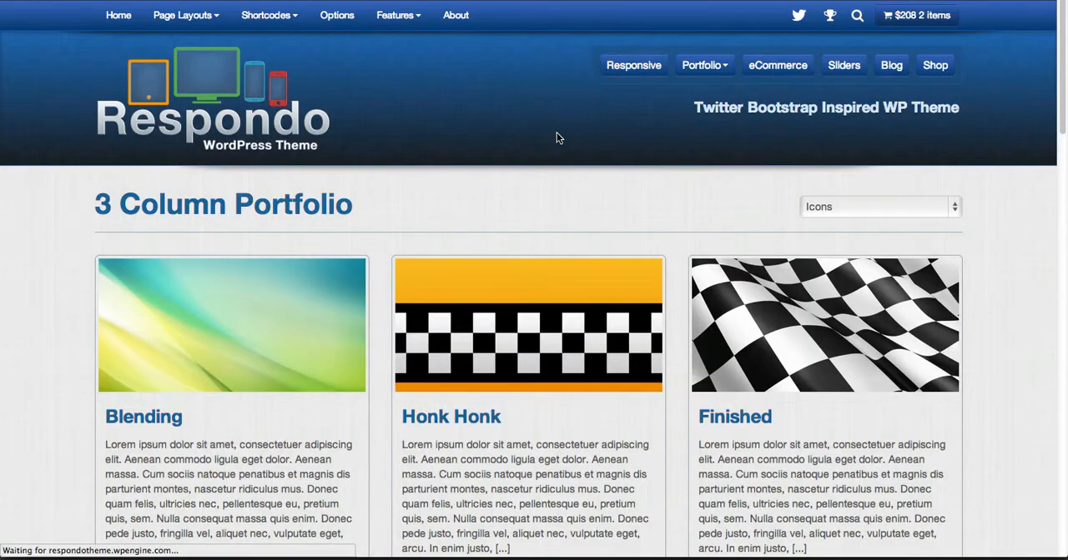
mouse_move(634, 63)
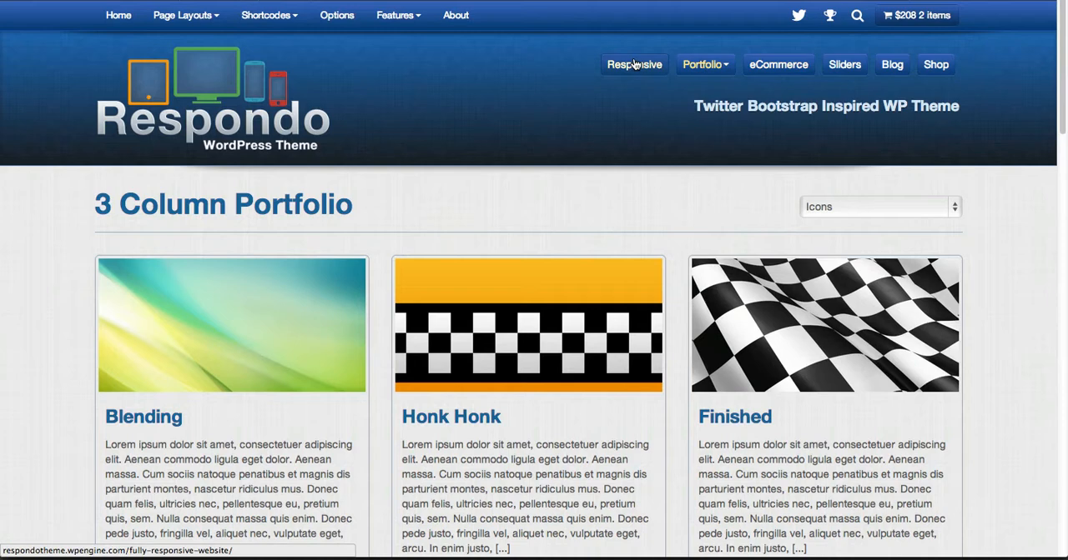
mouse_move(574, 83)
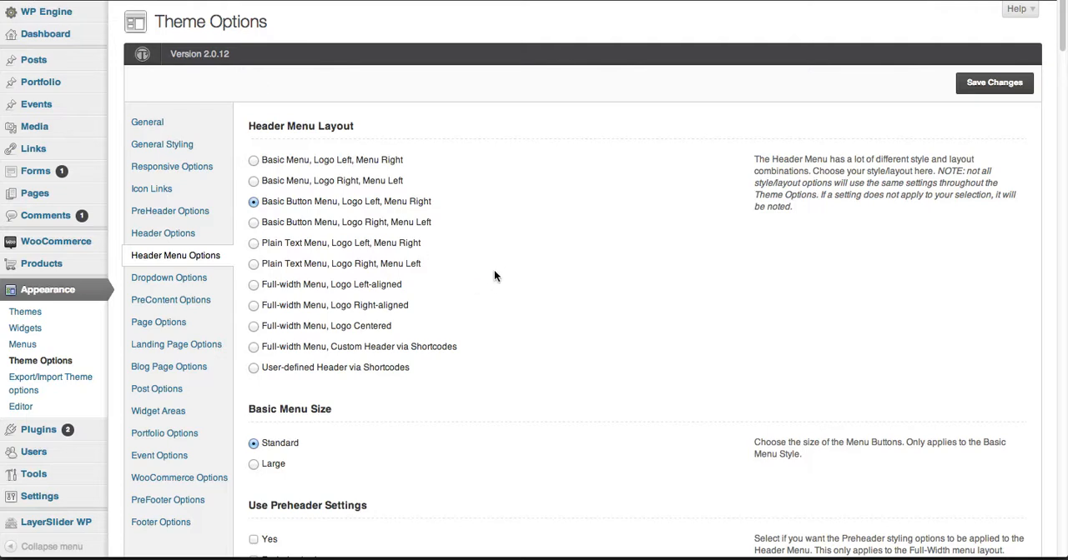
mouse_move(471, 270)
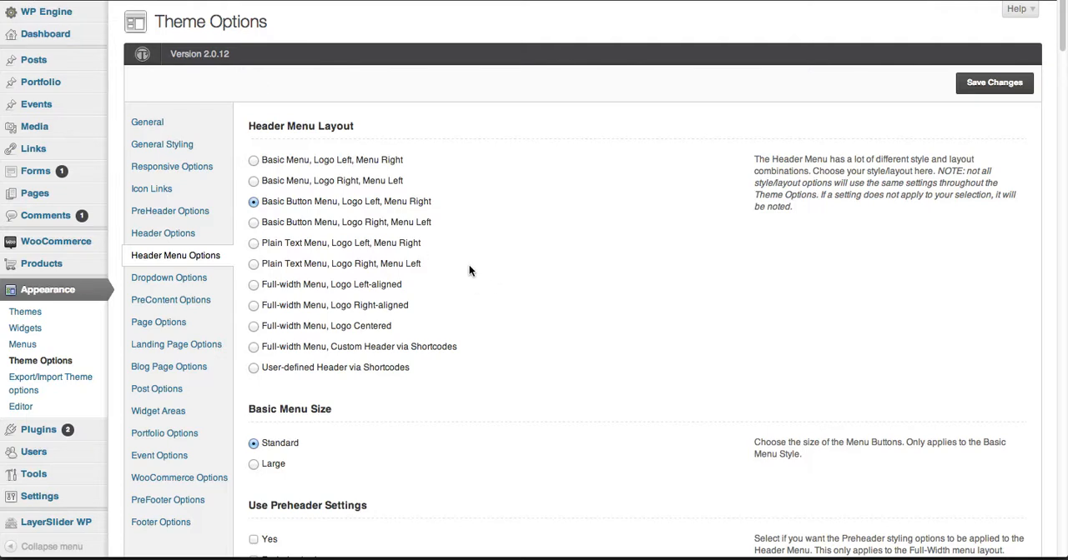
mouse_move(304, 287)
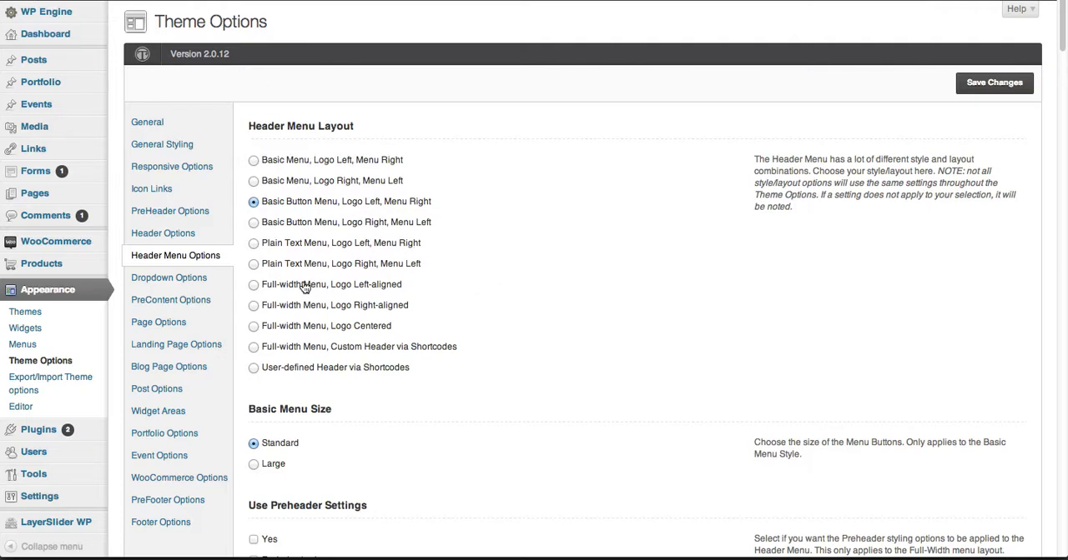
- Choose the 'Full-width Menu, Logo Left-aligned' header layout
click(253, 284)
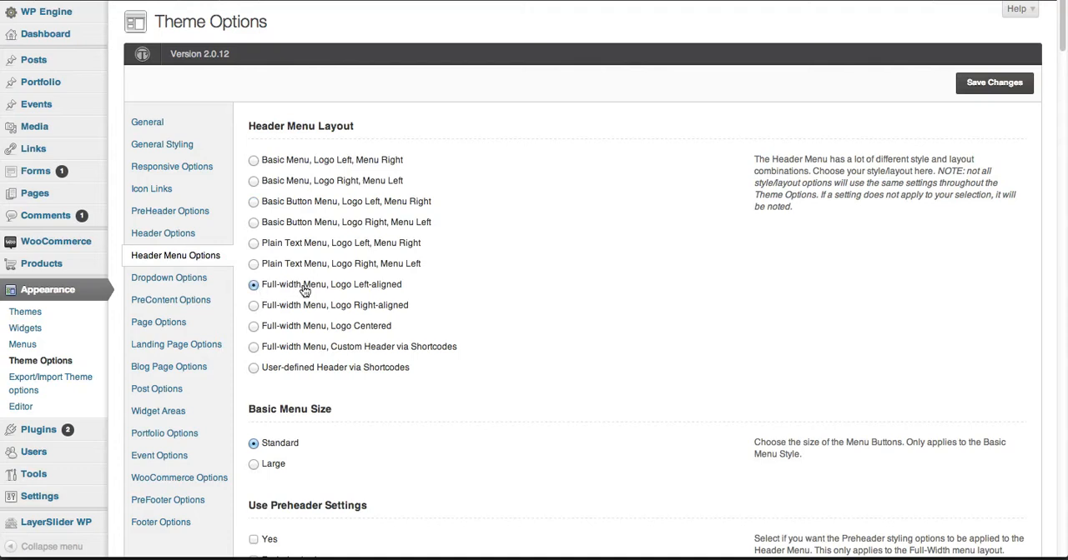
mouse_move(304, 292)
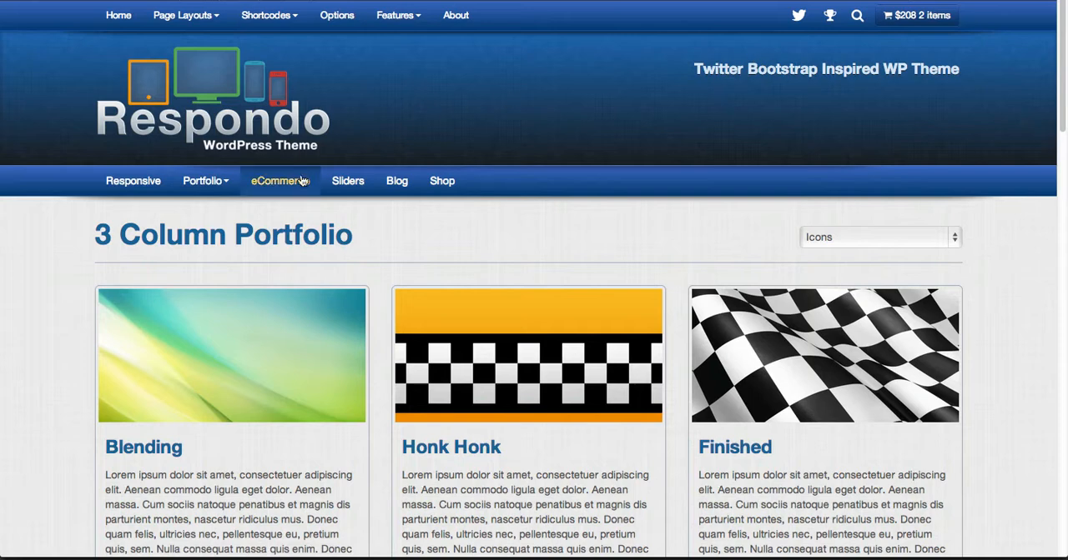
mouse_move(490, 128)
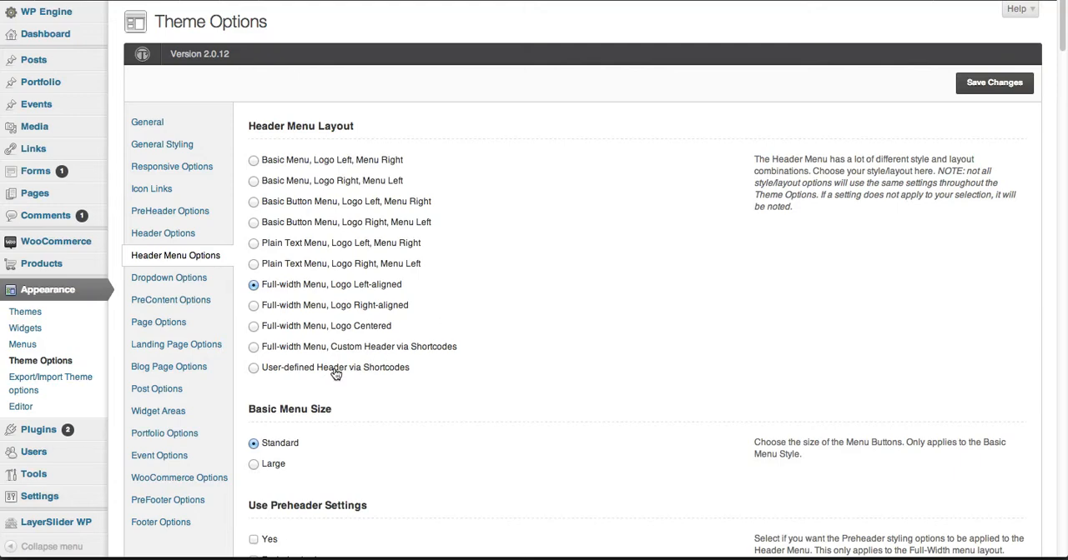
- Choose the 'User-defined Header via Shortcodes' layout and review its Header Content Shortcode editor
click(253, 367)
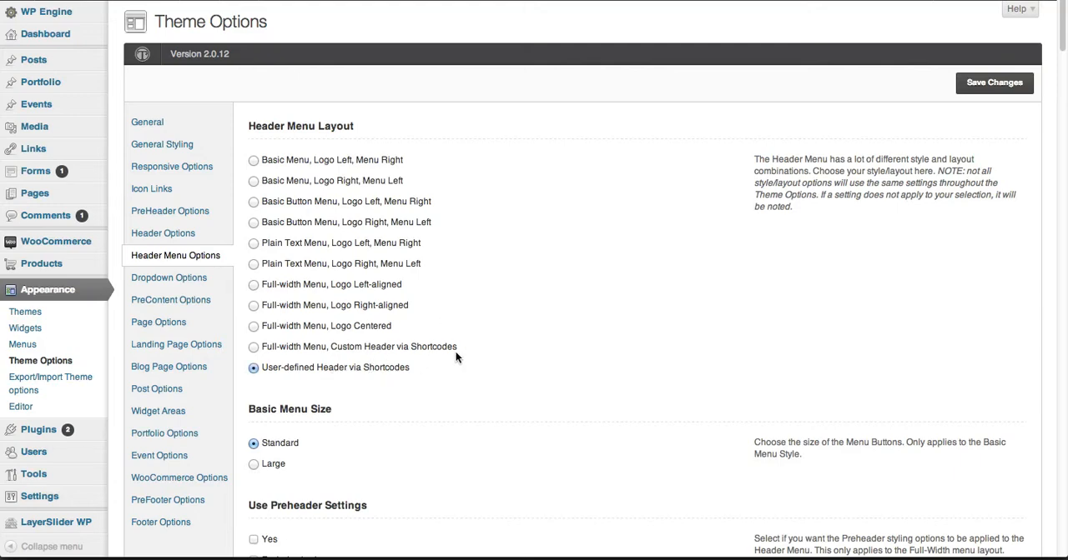
scroll(down, 3)
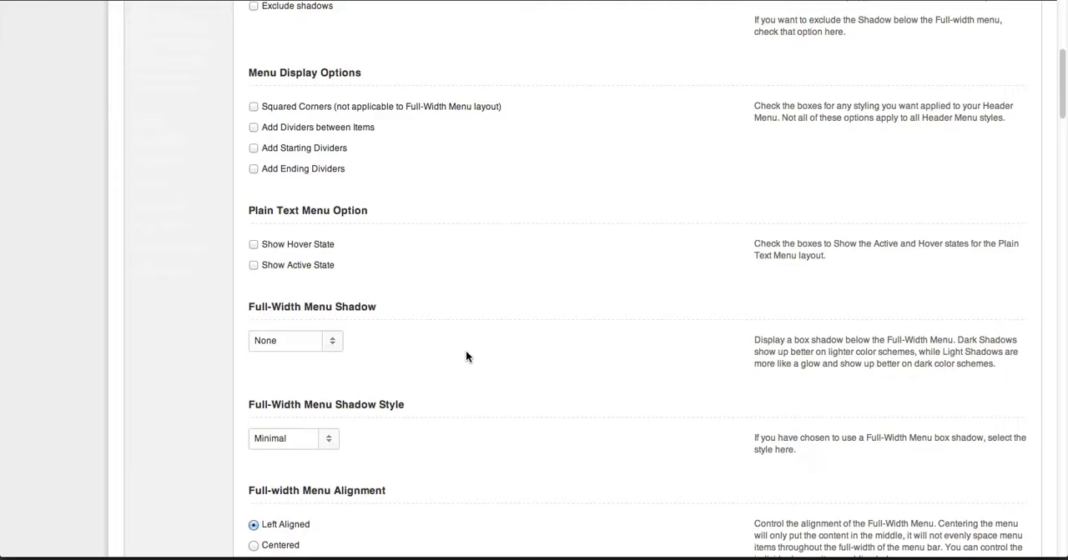
scroll(up, 3)
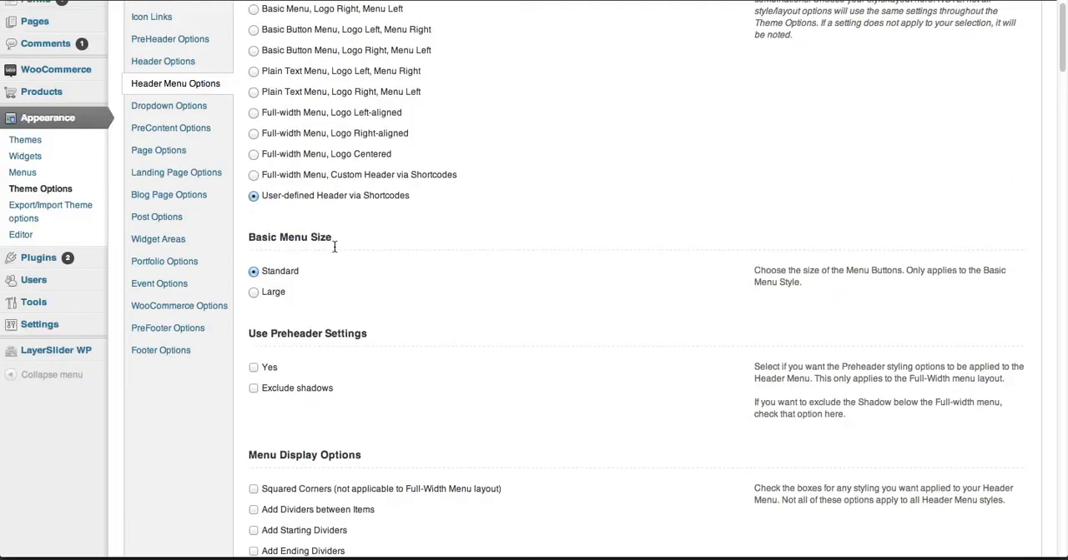
scroll(up, 3)
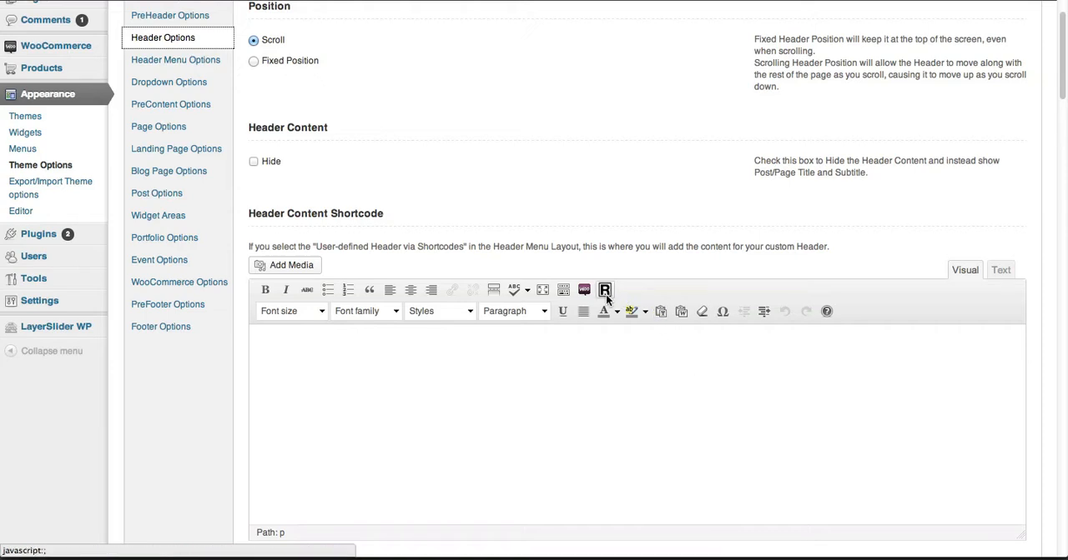
- Bring up the Twitter Bootstrap shortcode picker and cancel it without inserting anything
click(603, 291)
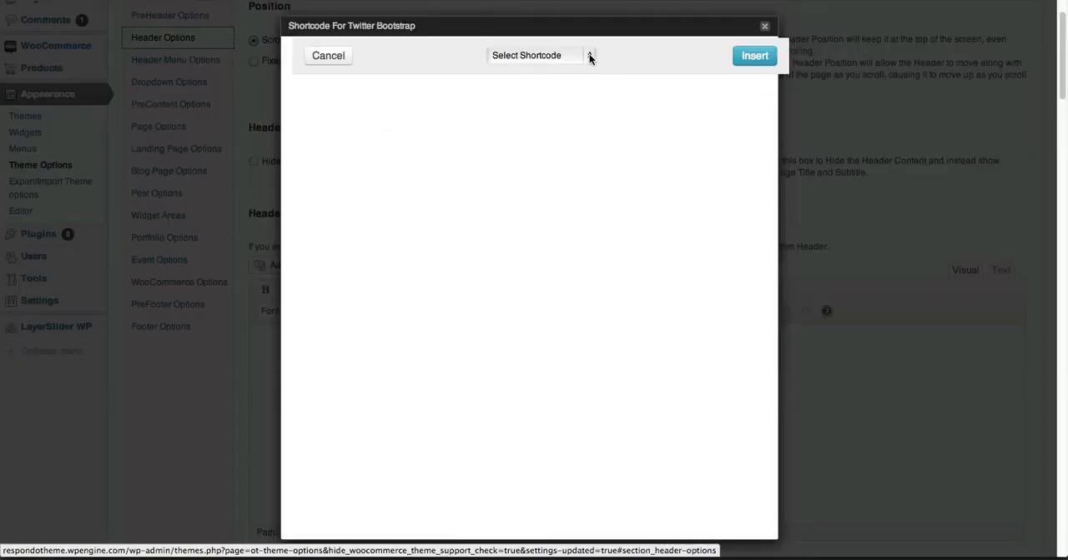
click(313, 55)
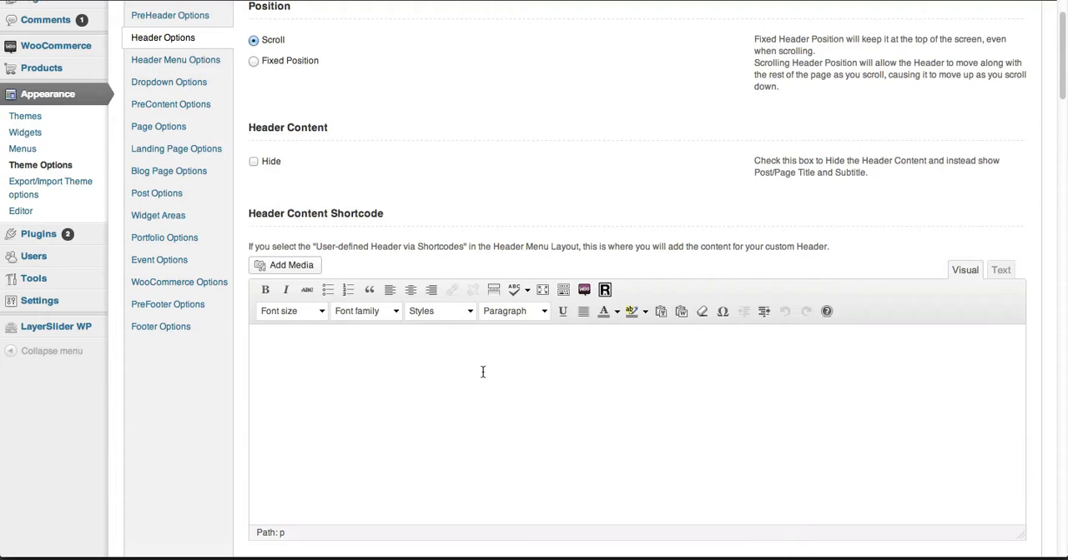
- In Header Menu Options, restore the 'Basic Menu, Logo Left, Menu Right' layout and save it
scroll(up, 3)
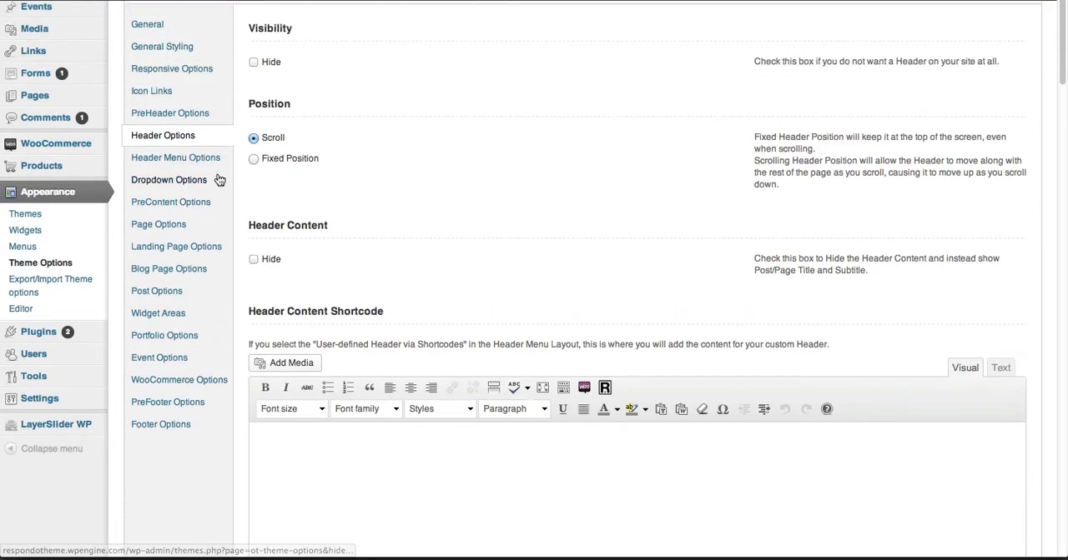
click(177, 156)
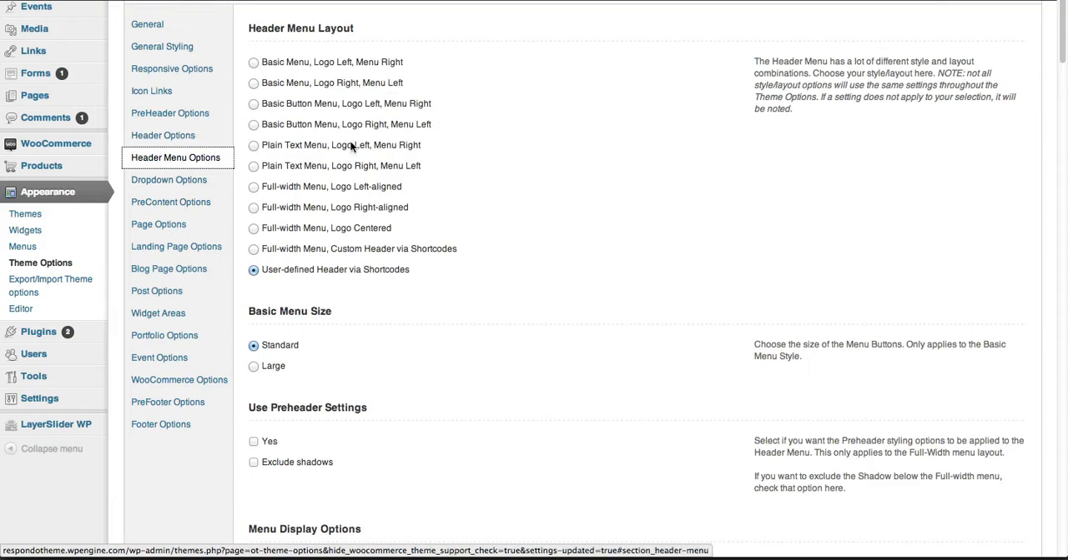
mouse_move(342, 277)
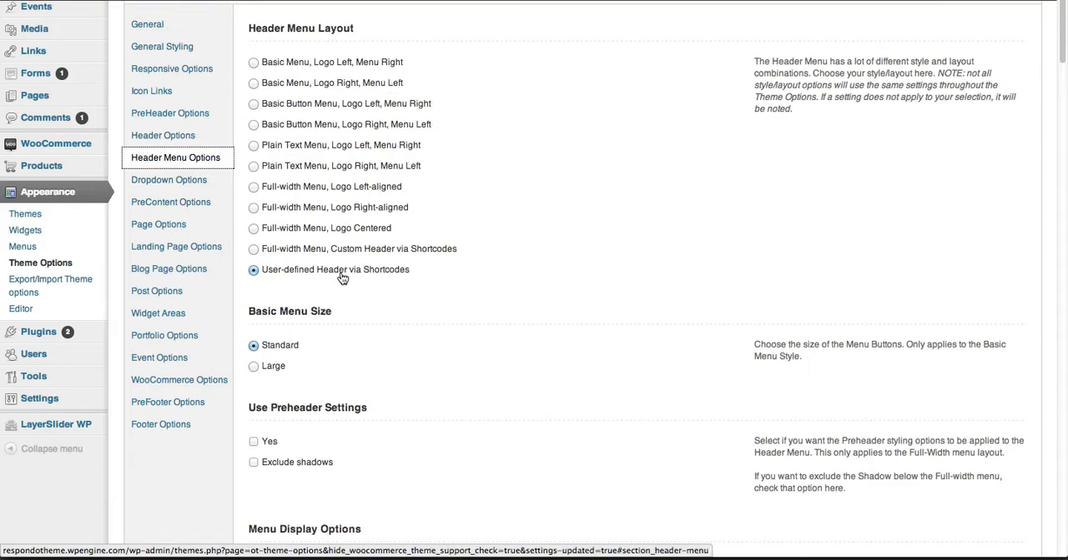
mouse_move(405, 279)
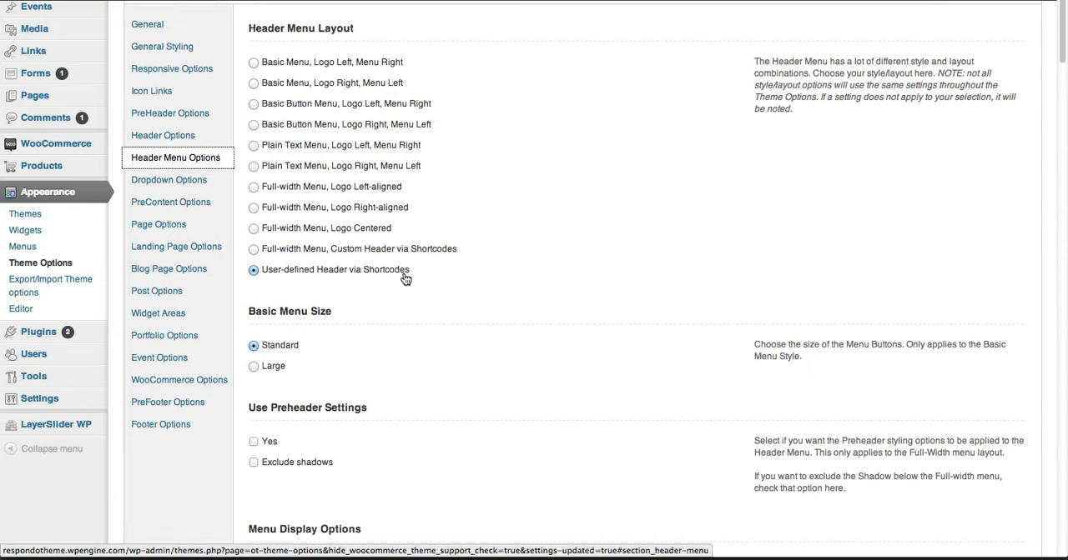
click(254, 62)
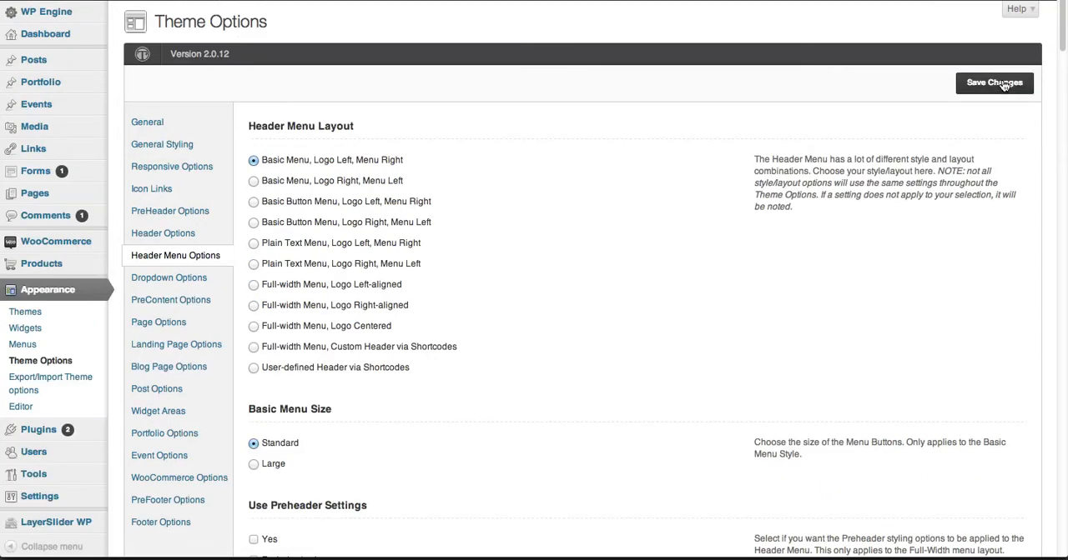
click(994, 83)
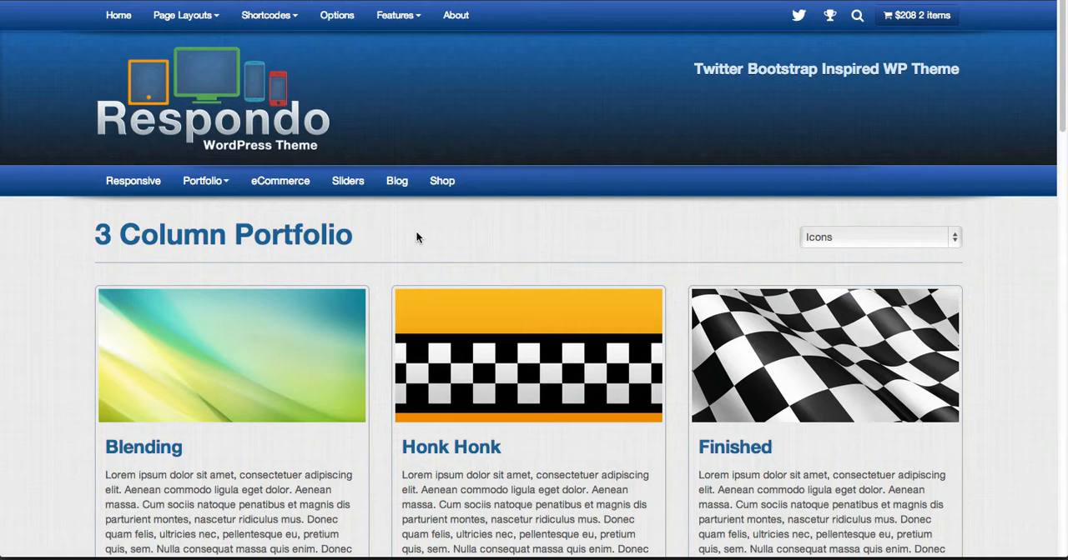
scroll(up, 3)
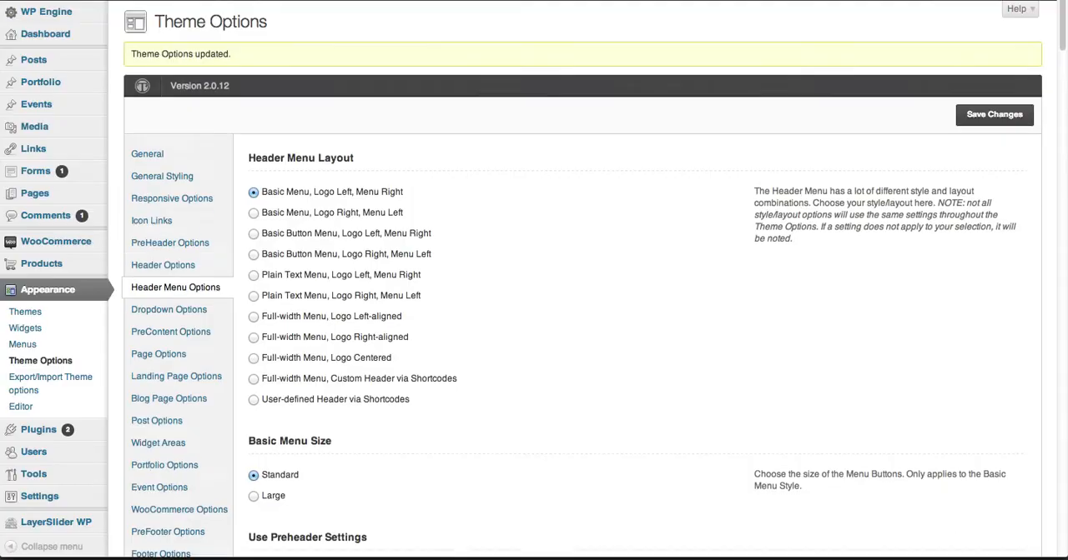
- Set Basic Menu Size to Large, then review Menu Display Options down to the Plain Text Menu Option
scroll(down, 3)
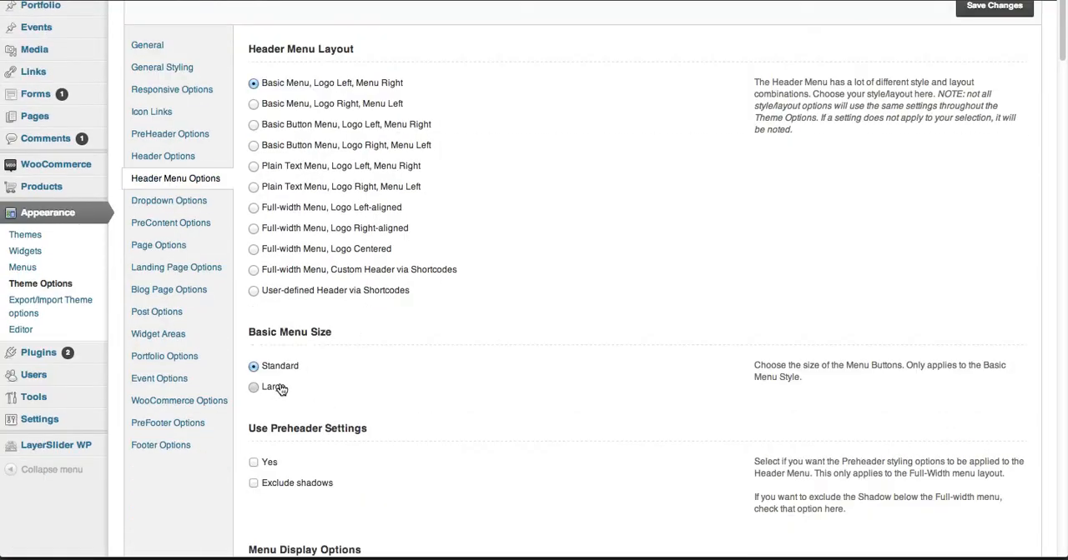
click(253, 387)
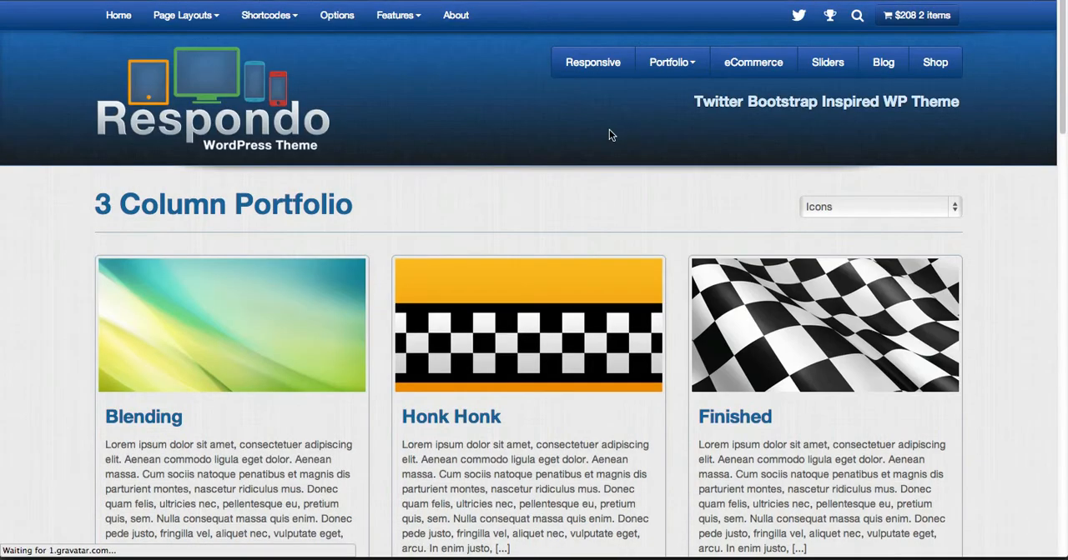
mouse_move(882, 62)
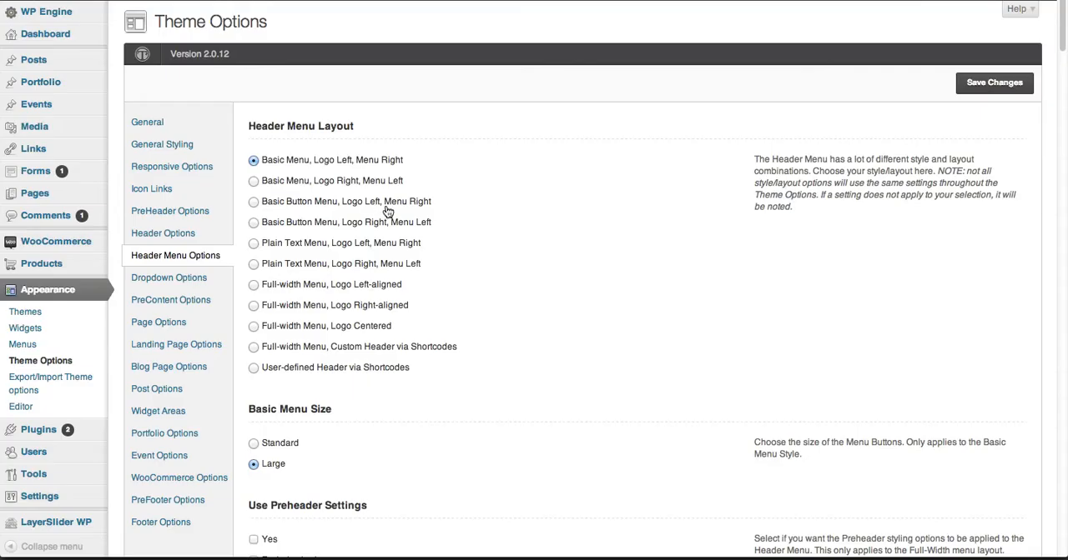
scroll(down, 3)
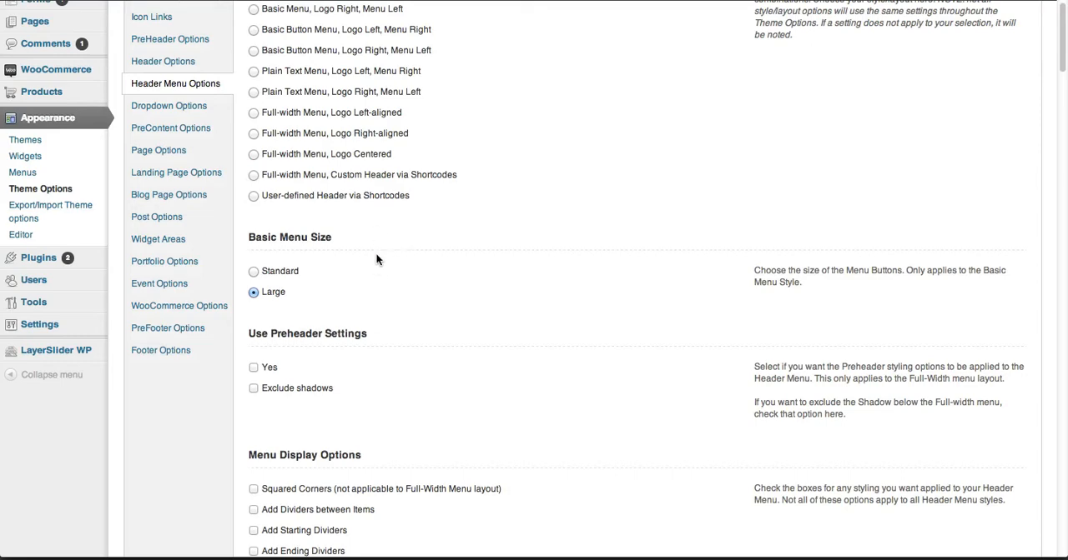
scroll(down, 3)
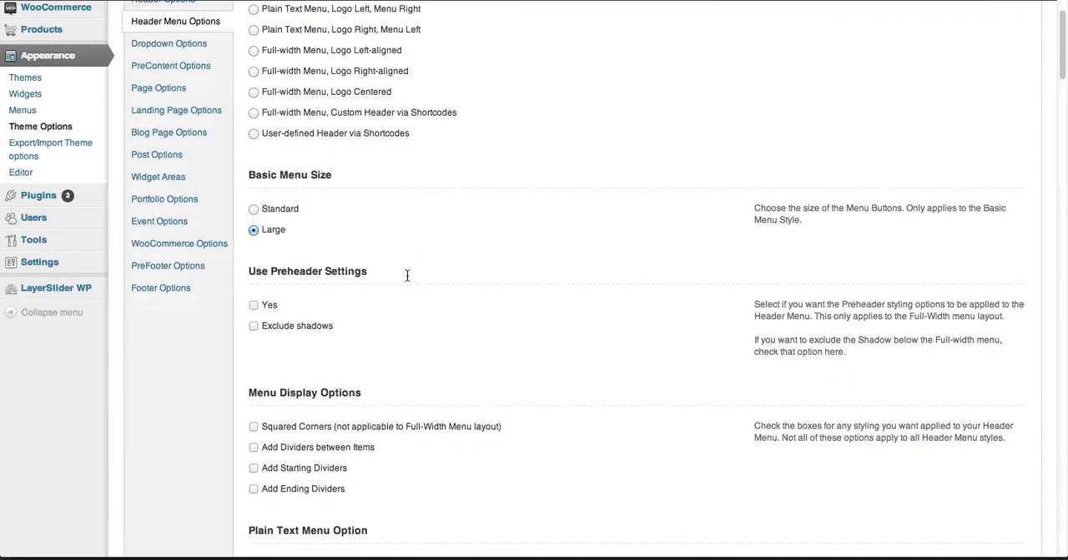
scroll(up, 3)
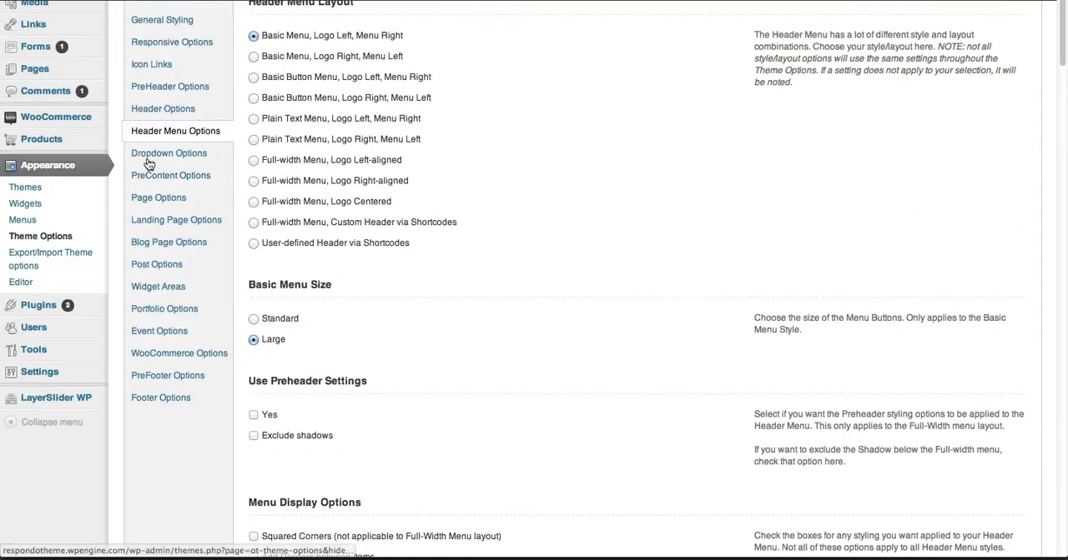
scroll(down, 3)
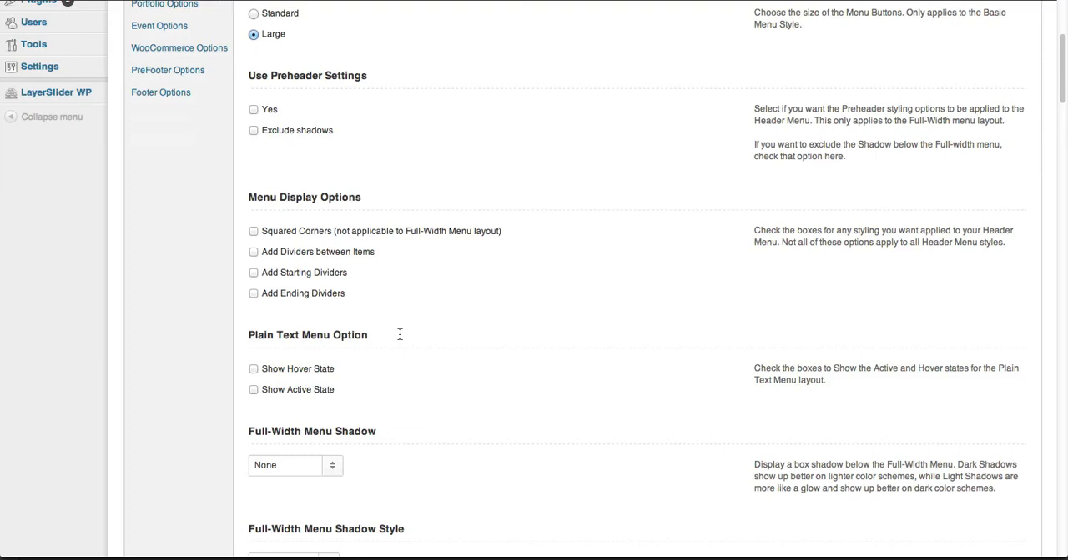
mouse_move(340, 263)
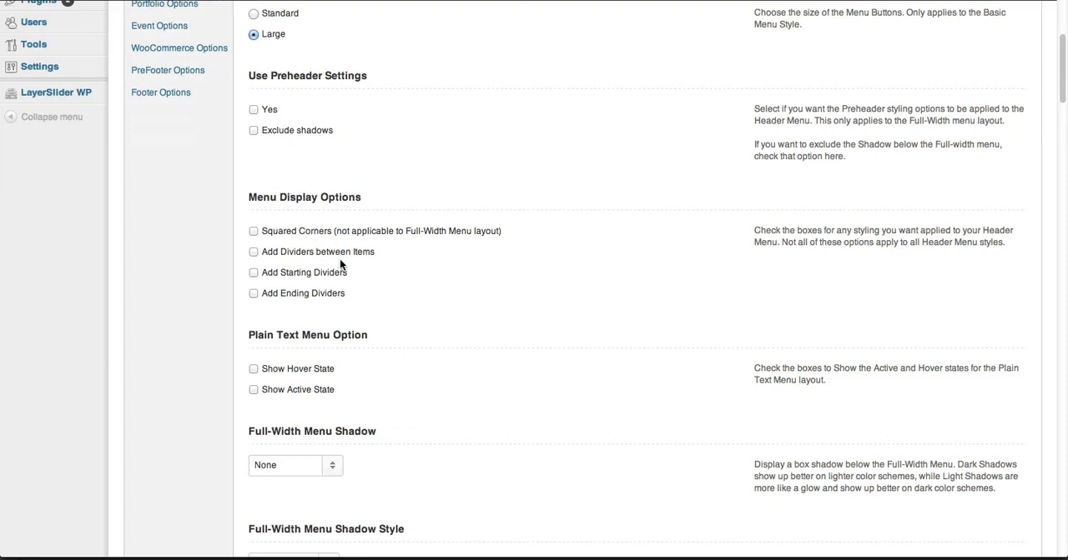
mouse_move(430, 280)
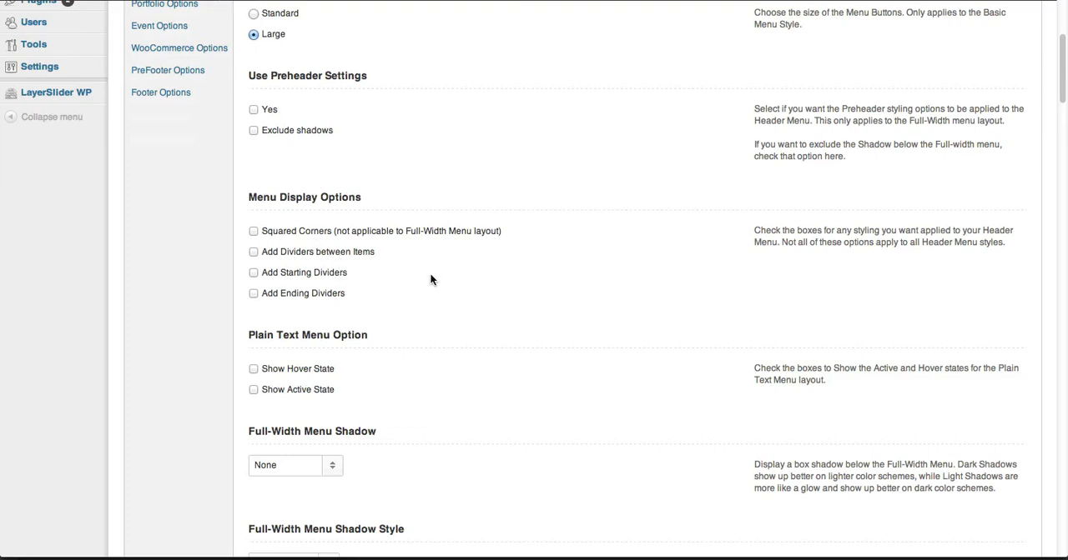
scroll(down, 3)
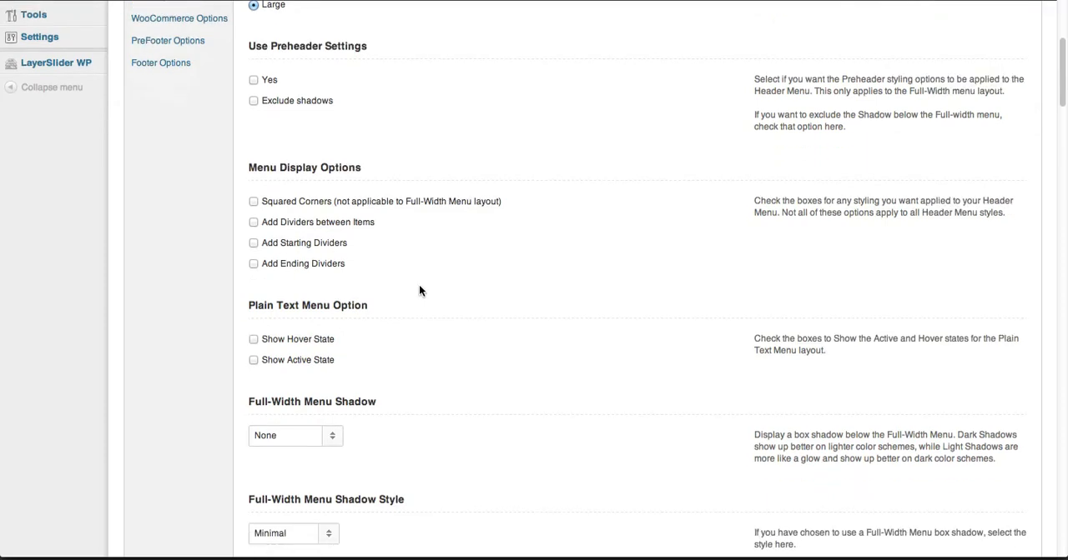
scroll(up, 3)
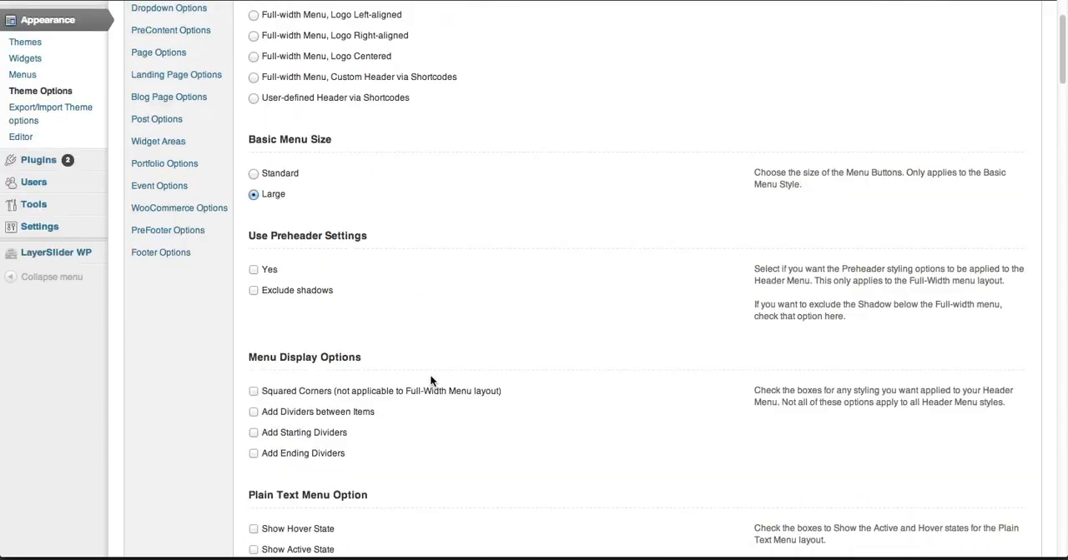
scroll(down, 3)
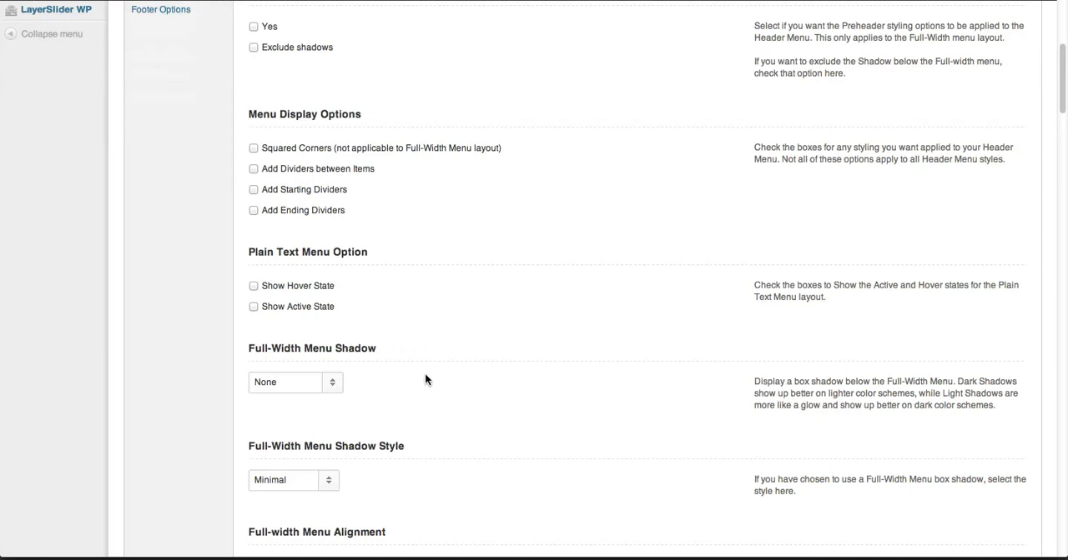
mouse_move(427, 297)
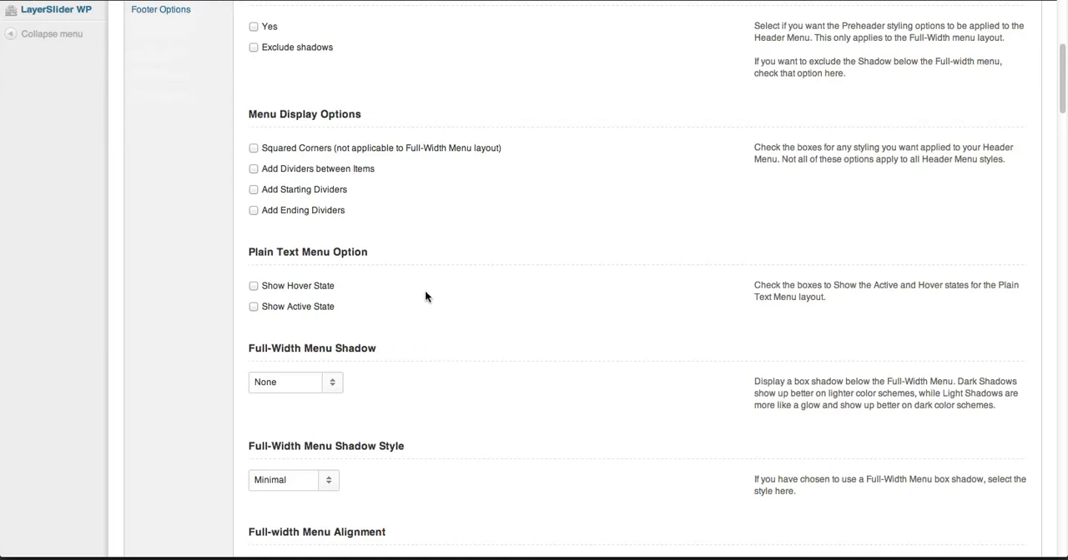
mouse_move(319, 310)
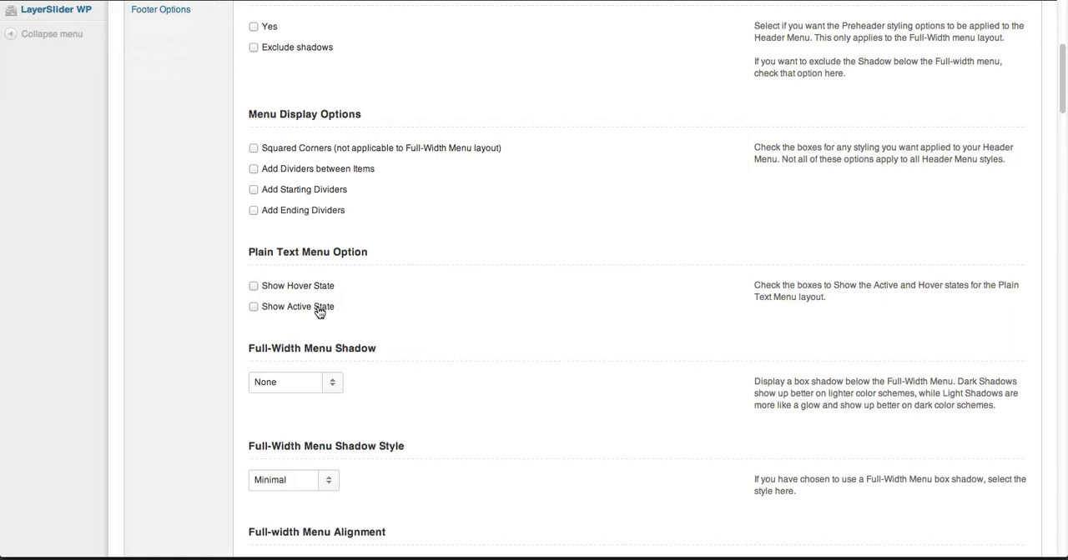
mouse_move(277, 286)
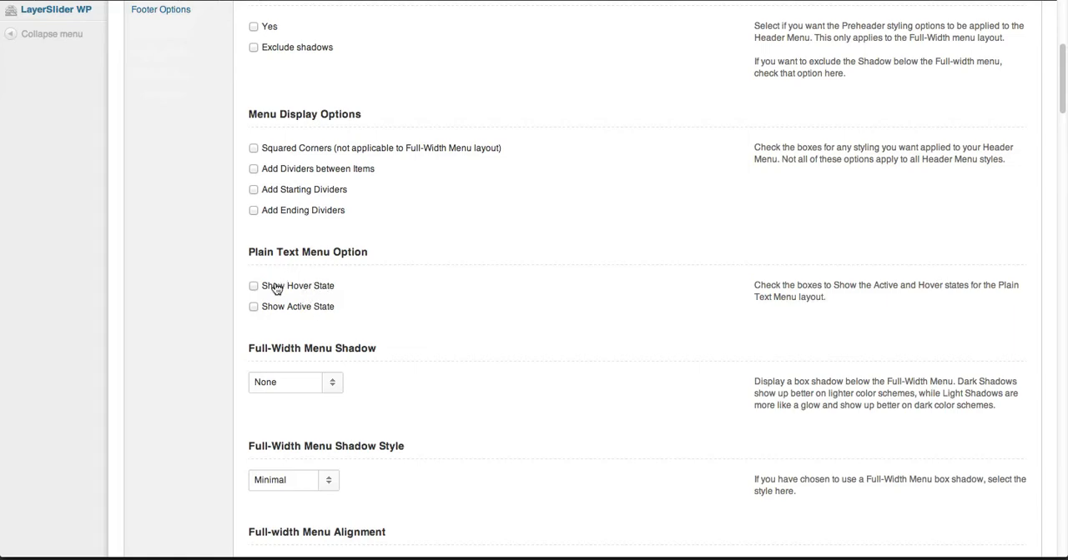
- Choose the 'Plain Text Menu, Logo Left, Menu Right' layout, save it, and return to the Theme Options tab
scroll(up, 3)
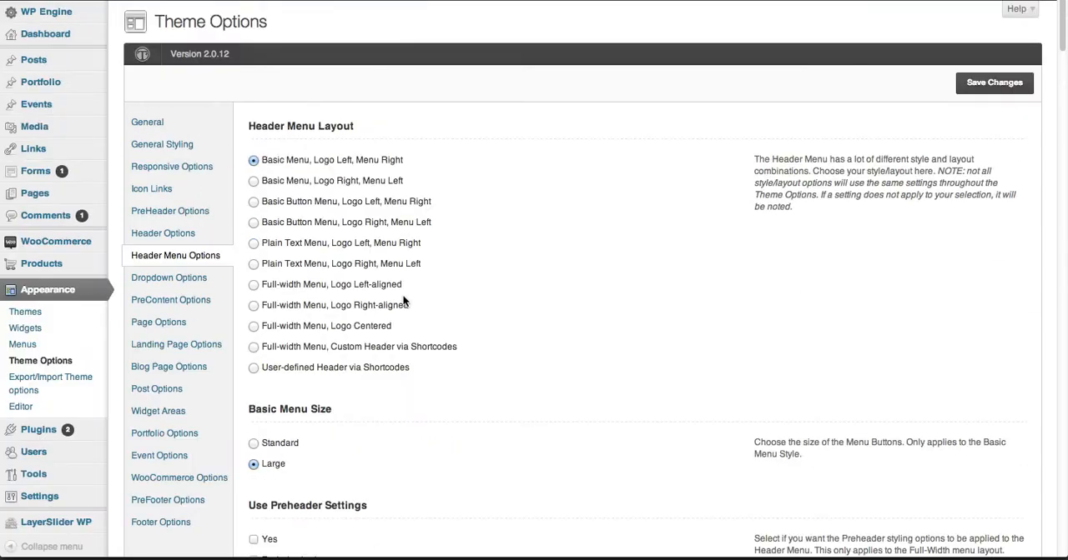
click(254, 243)
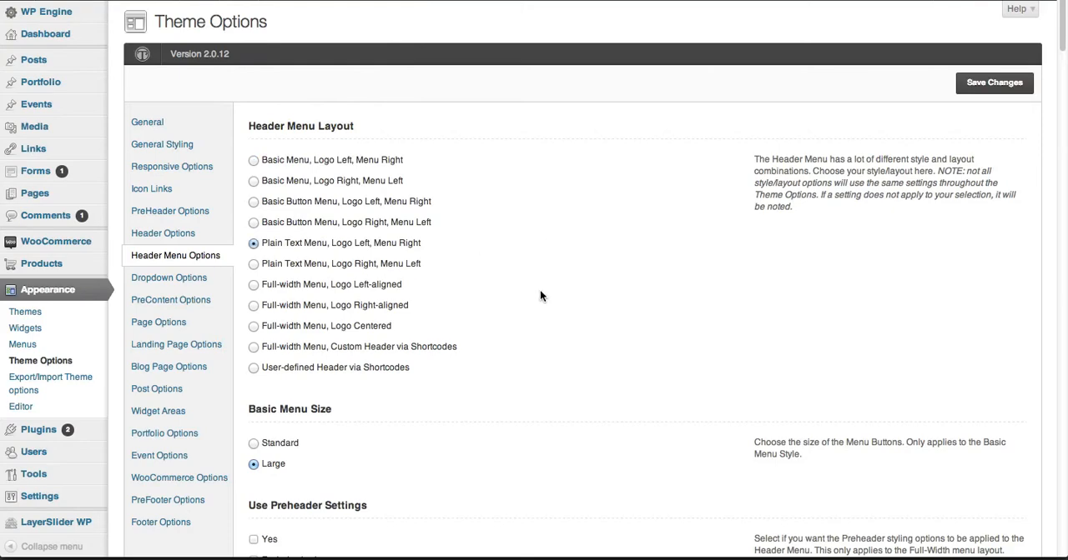
click(994, 83)
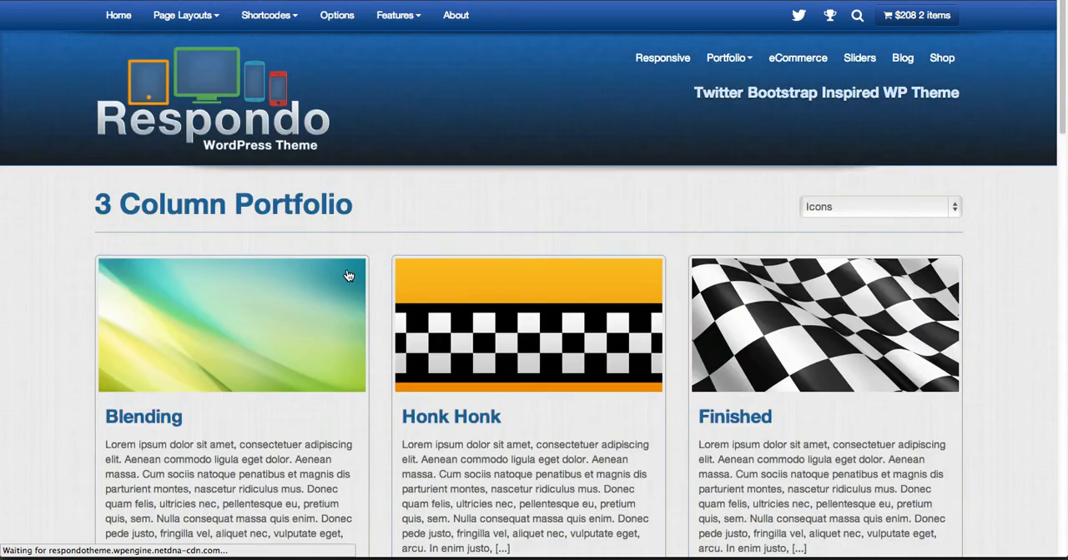
mouse_move(662, 57)
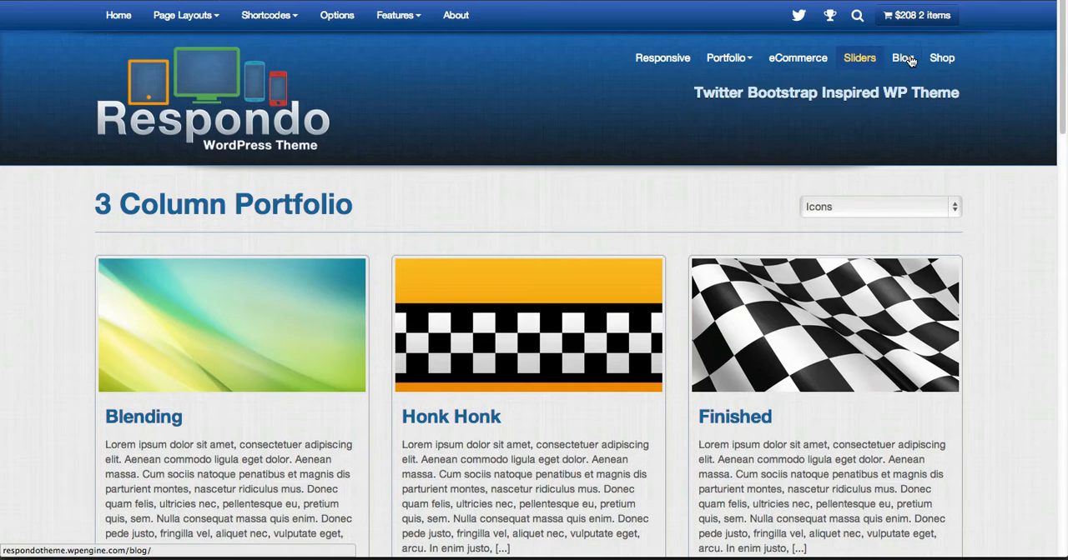
click(724, 57)
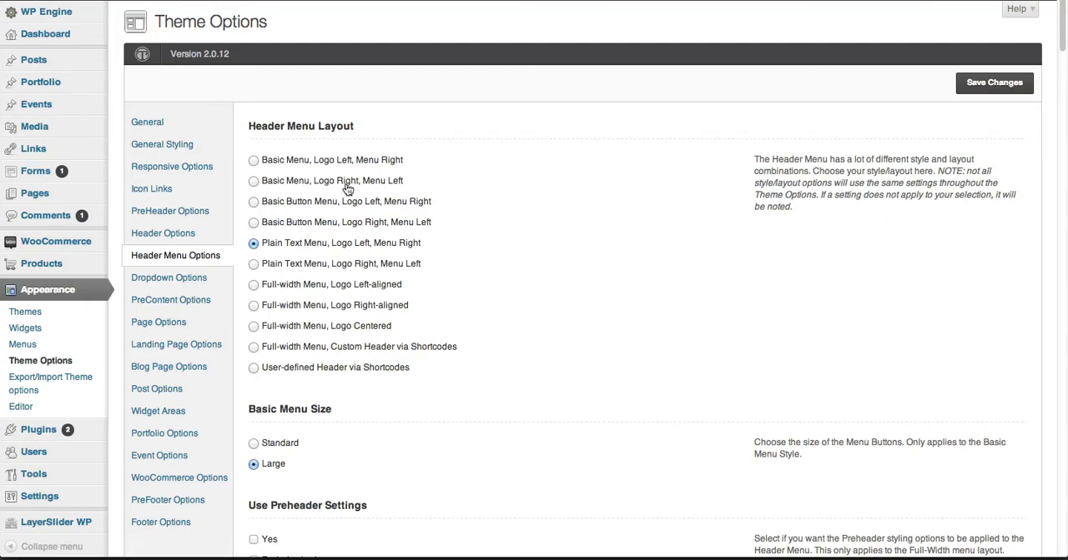
scroll(down, 3)
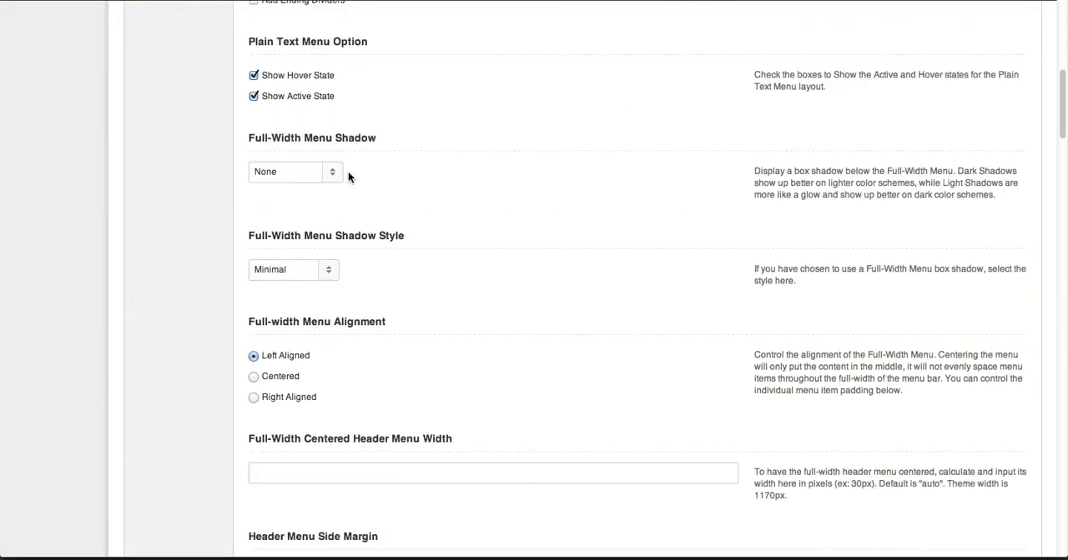
scroll(down, 3)
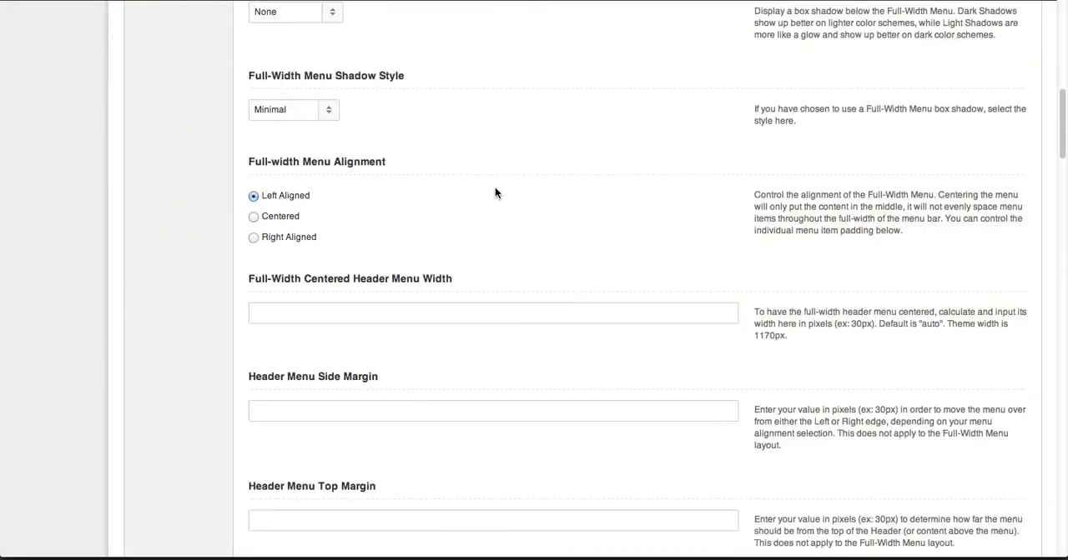
scroll(down, 3)
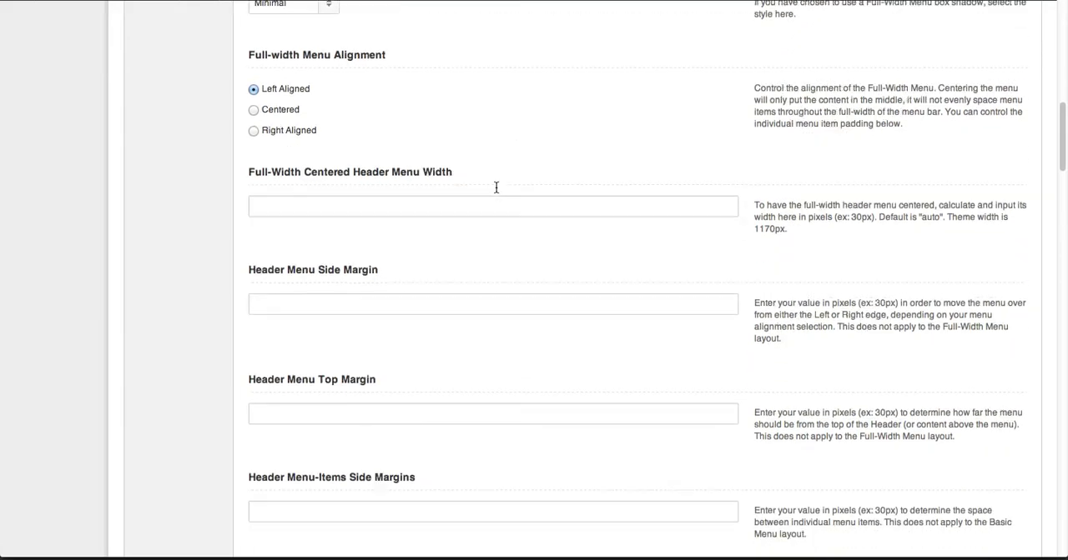
scroll(down, 3)
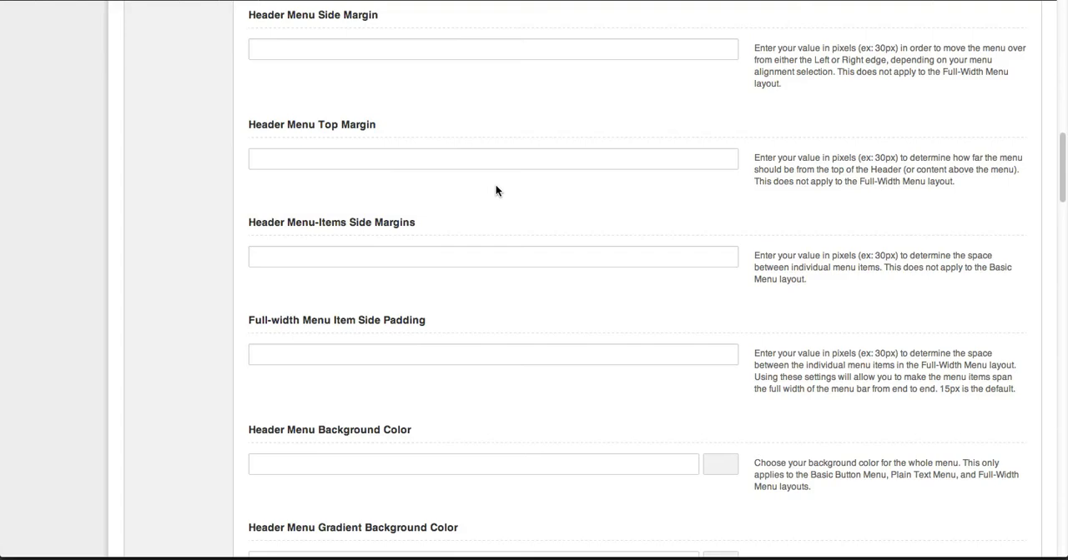
scroll(down, 3)
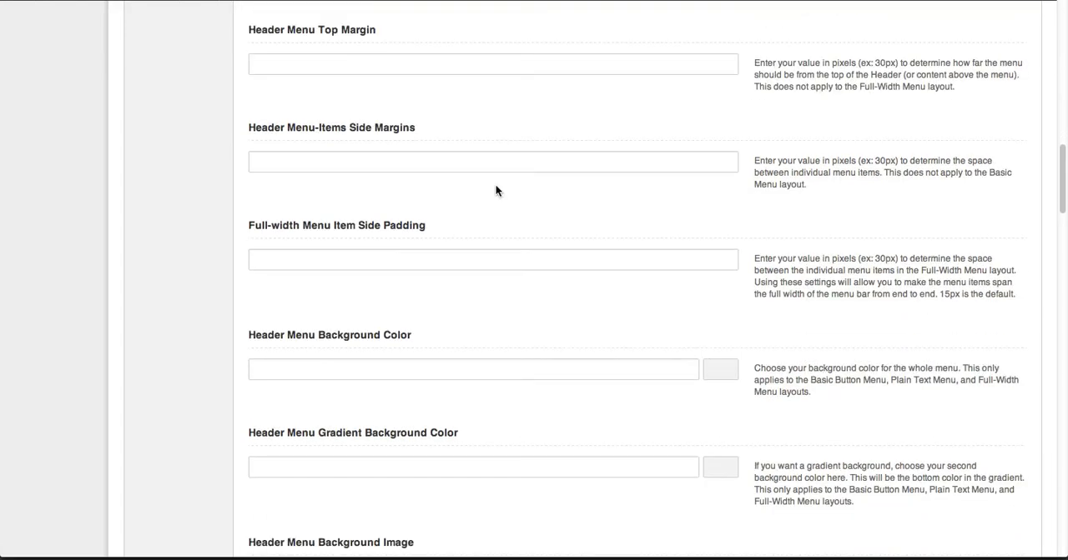
scroll(down, 3)
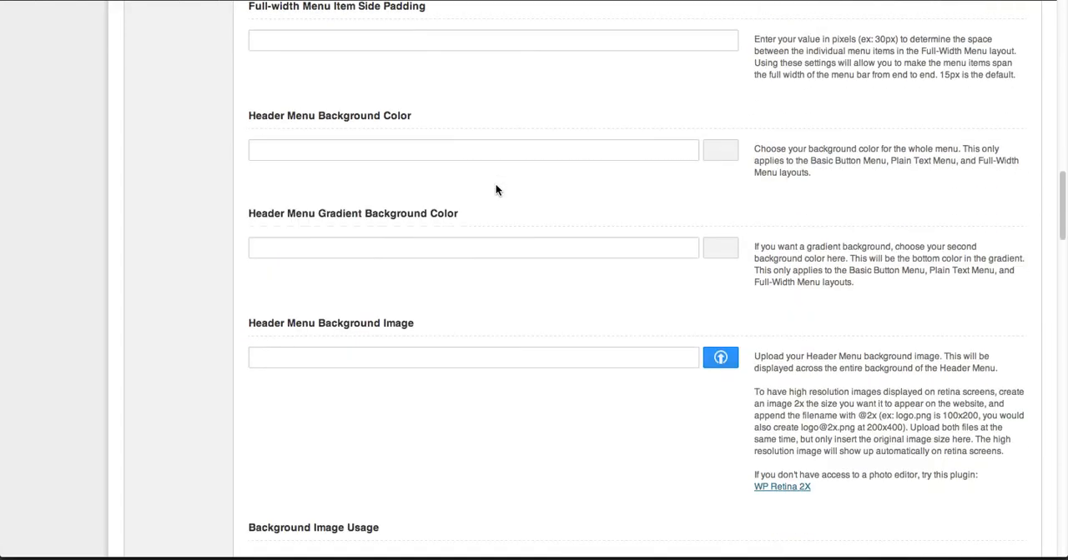
scroll(down, 3)
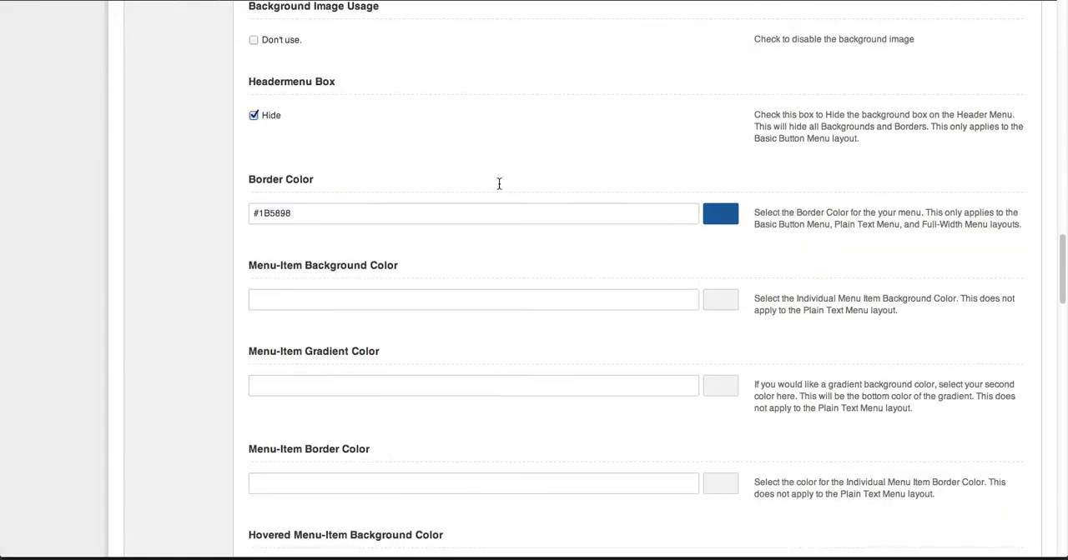
scroll(down, 3)
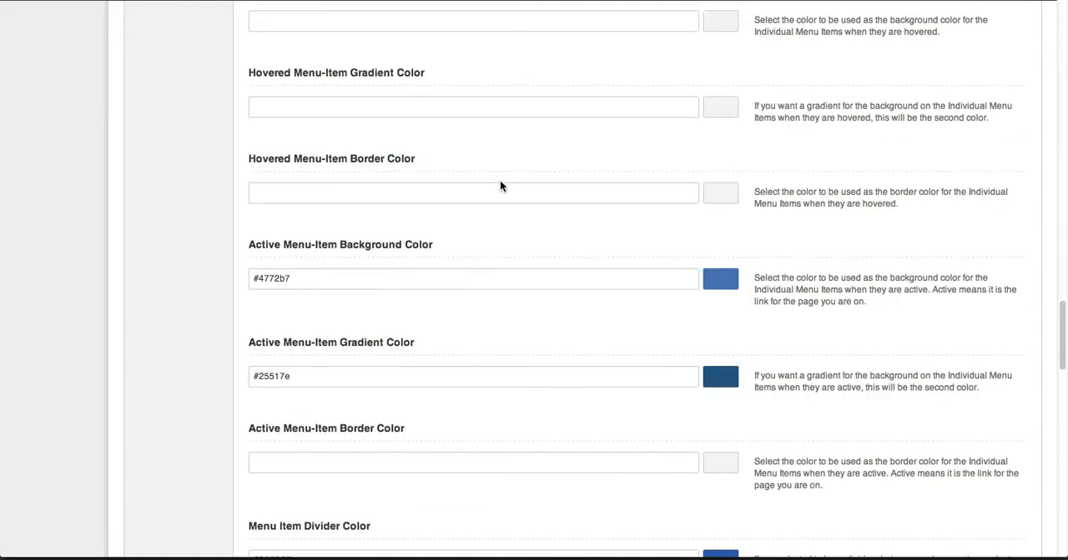
scroll(down, 3)
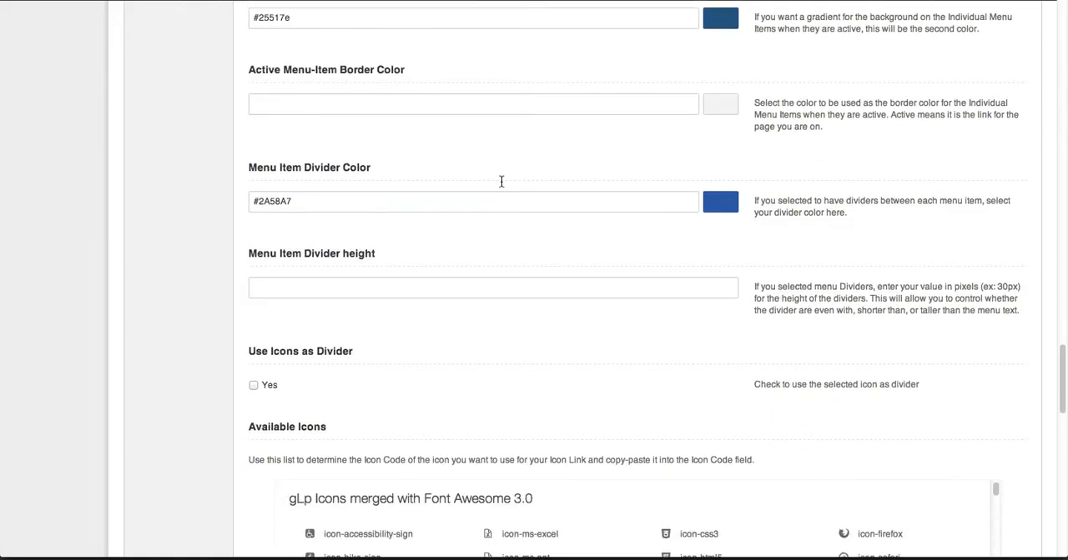
scroll(down, 3)
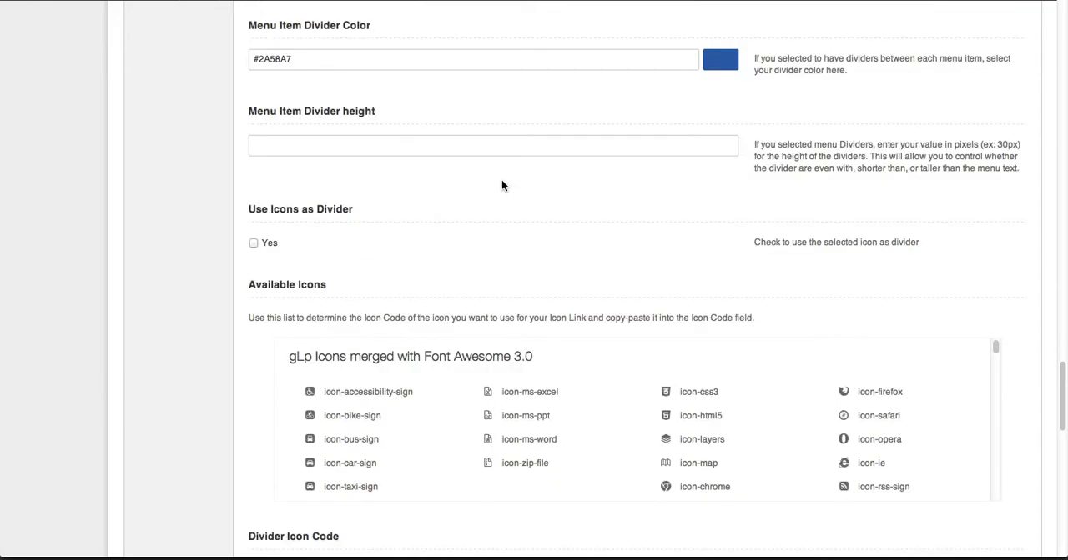
scroll(down, 3)
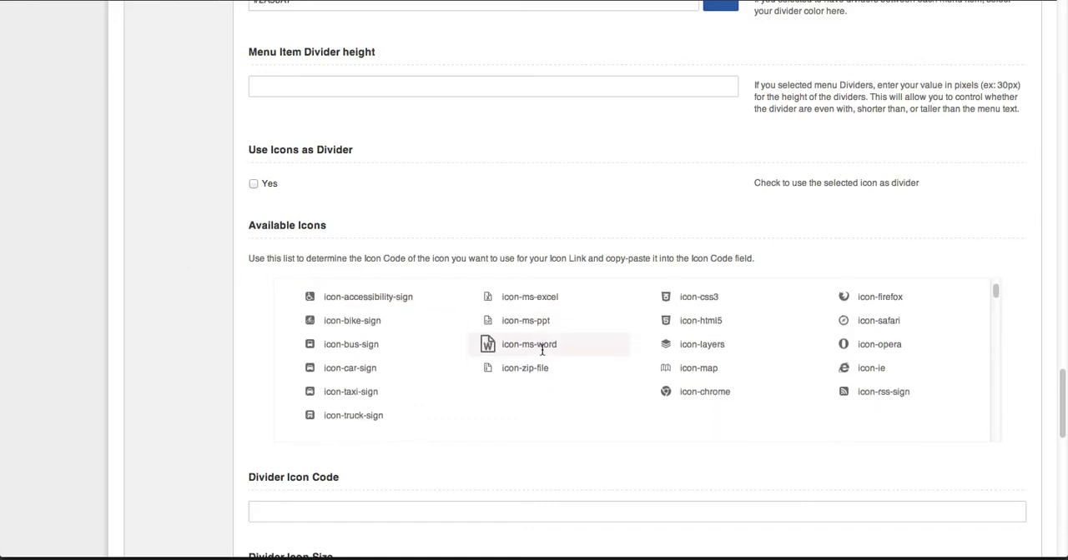
scroll(down, 3)
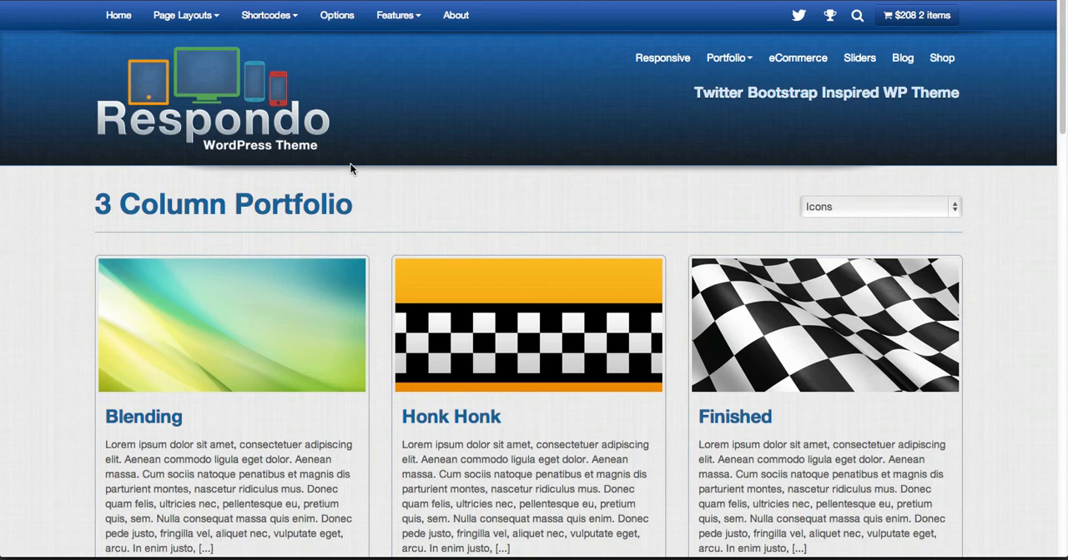
mouse_move(497, 175)
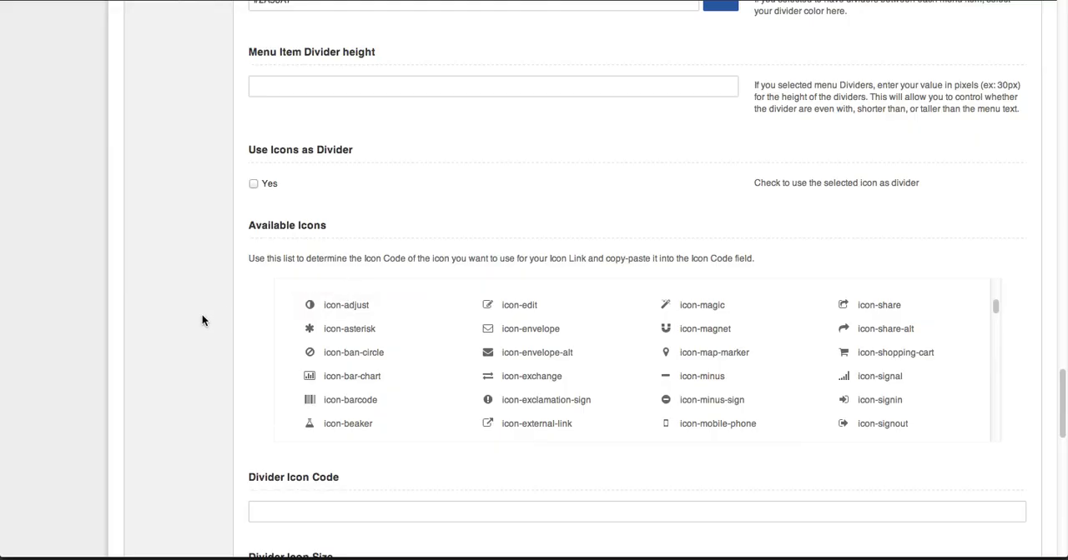
scroll(down, 3)
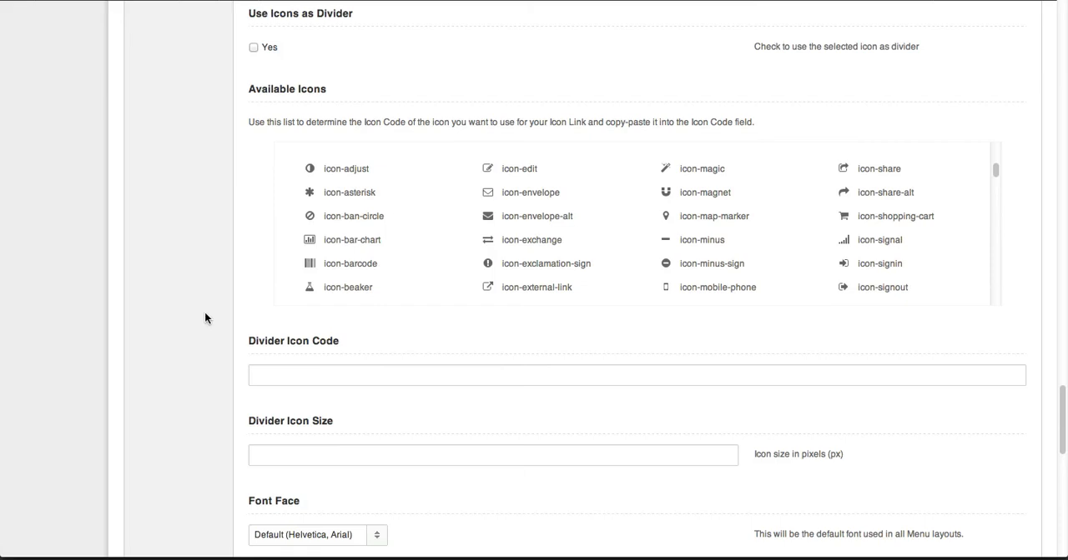
scroll(down, 3)
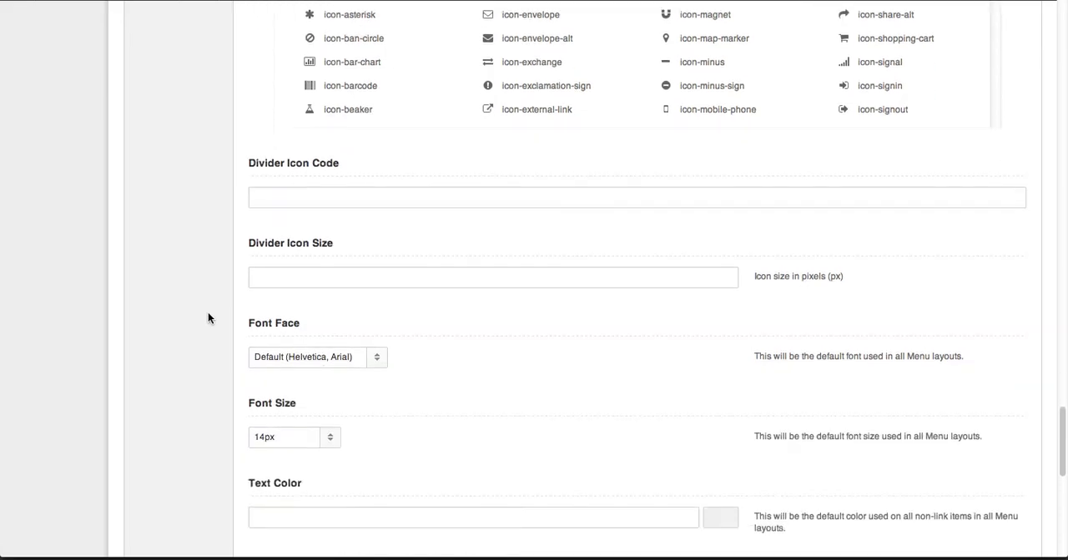
scroll(down, 3)
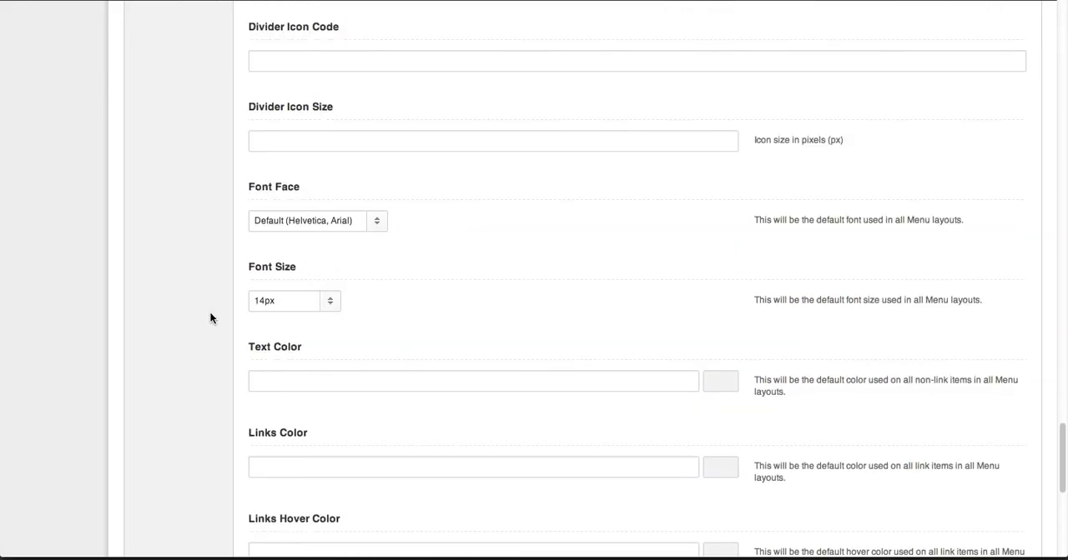
scroll(down, 3)
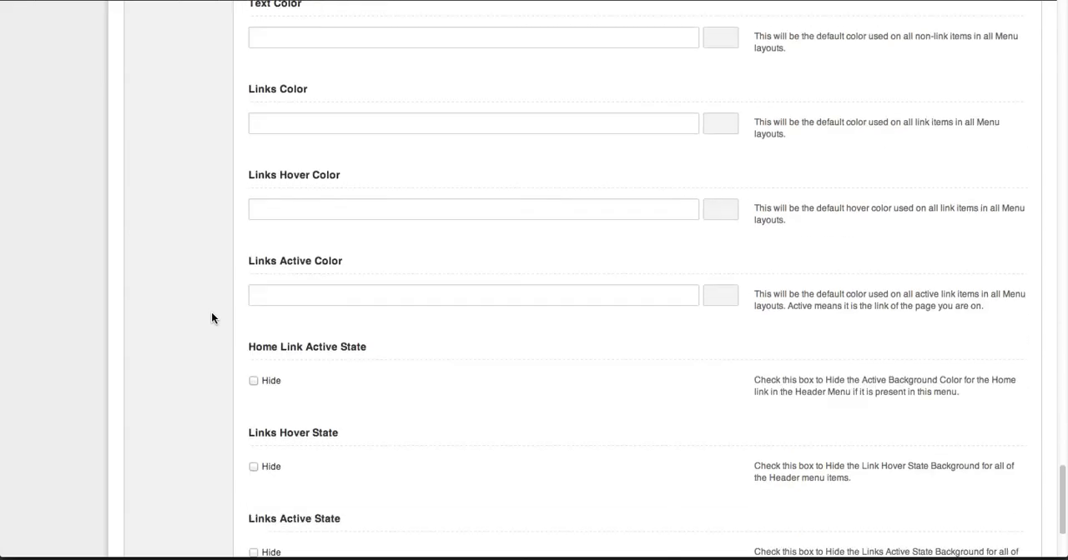
scroll(down, 3)
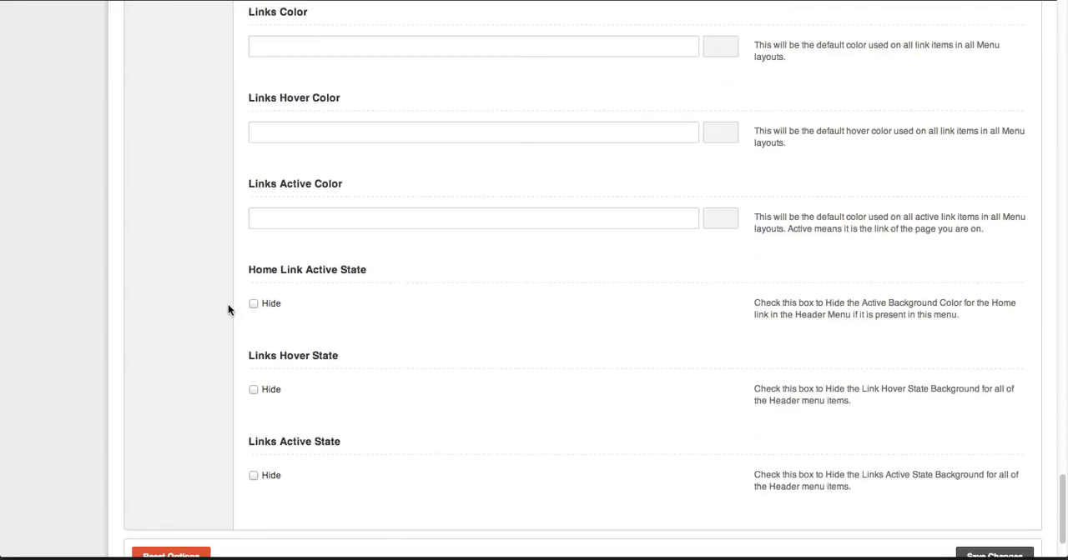
mouse_move(267, 335)
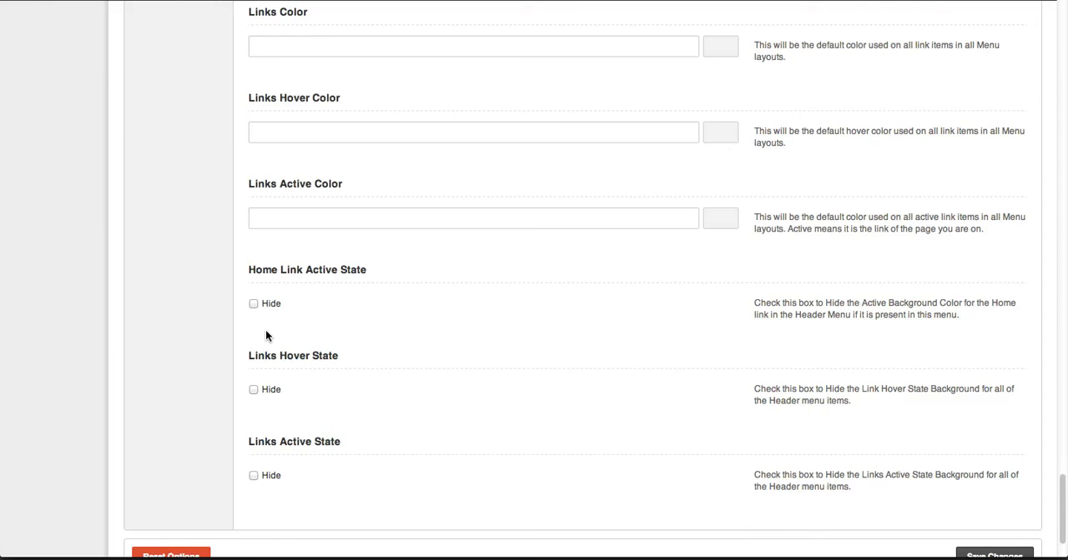
scroll(up, 3)
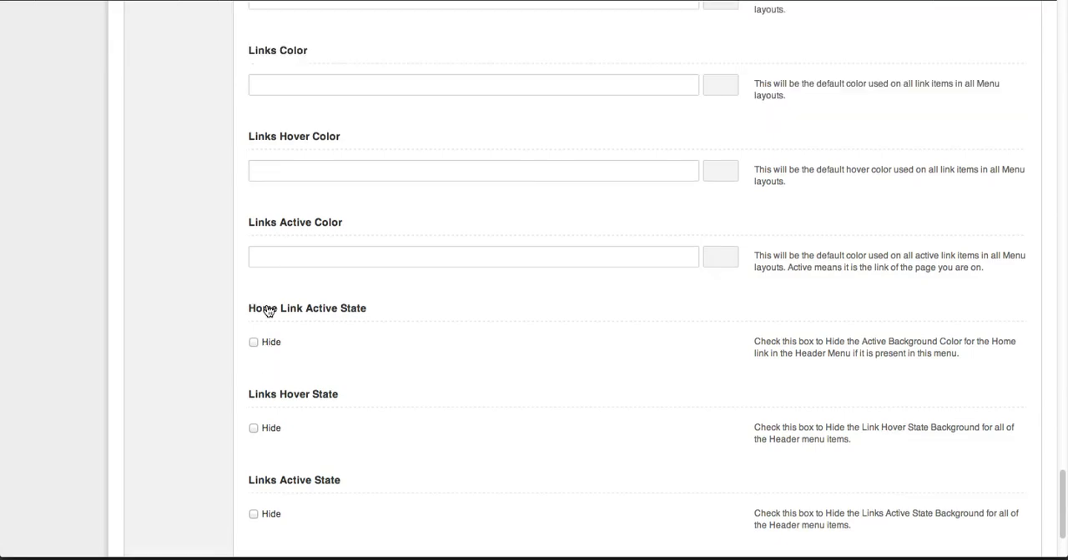
scroll(up, 3)
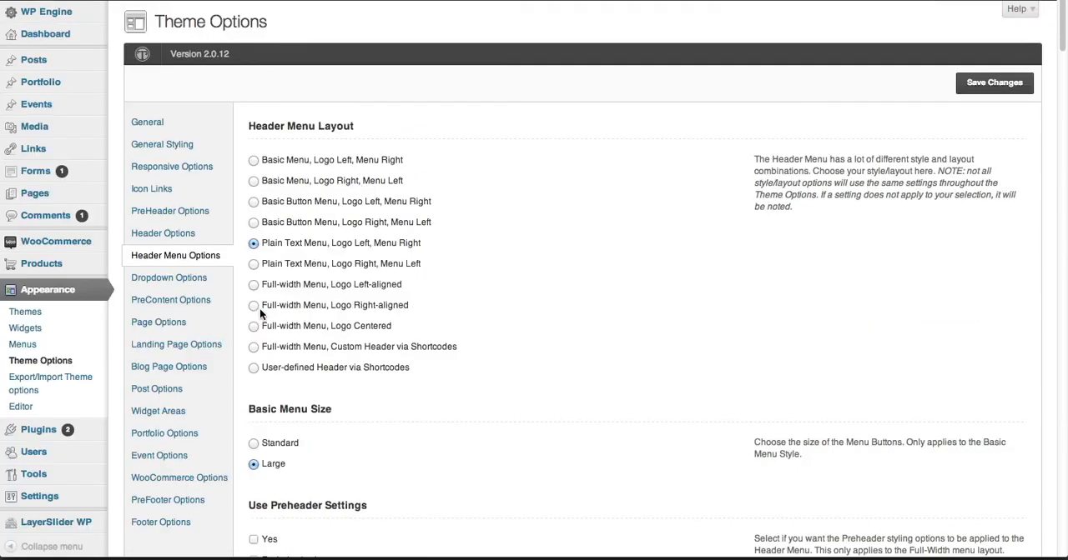
mouse_move(353, 187)
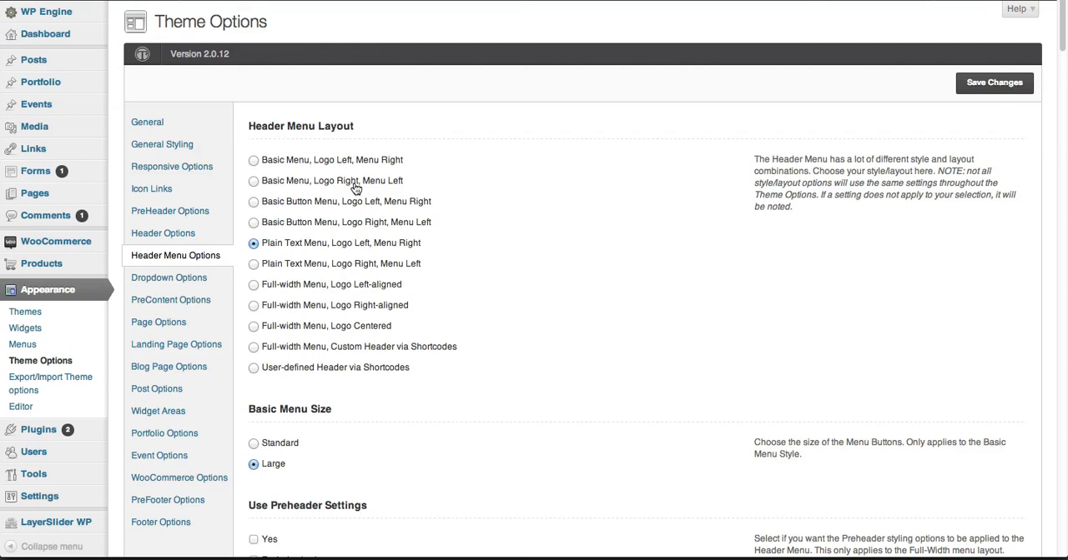